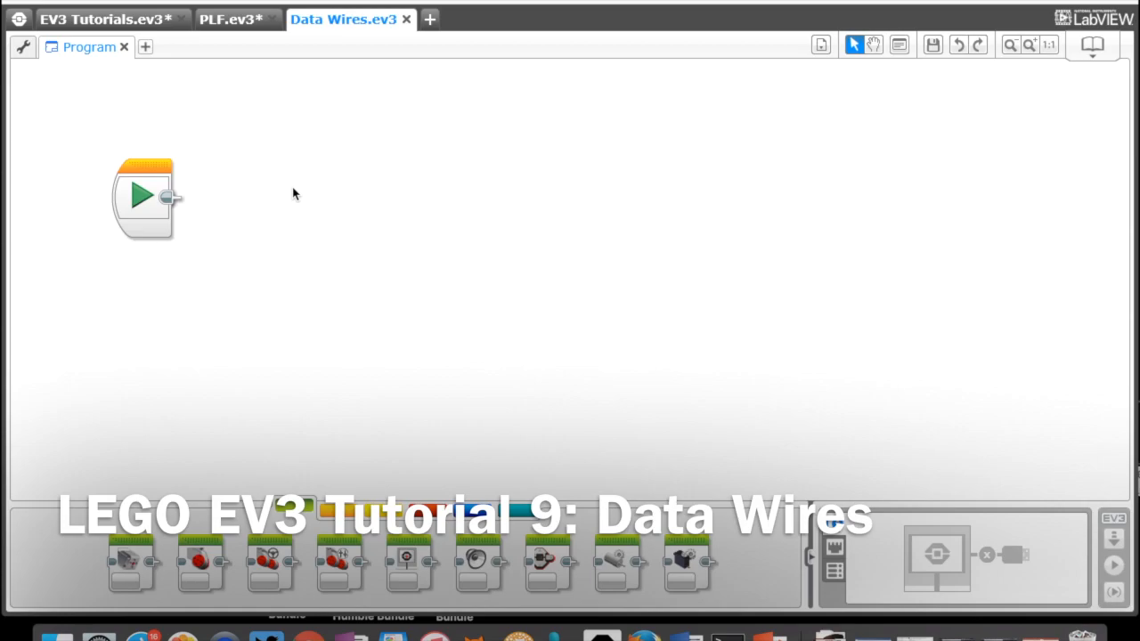
Step: Add a Move Steering block after the start block set to On for Rotations, 3 rotations
left_click(293, 510)
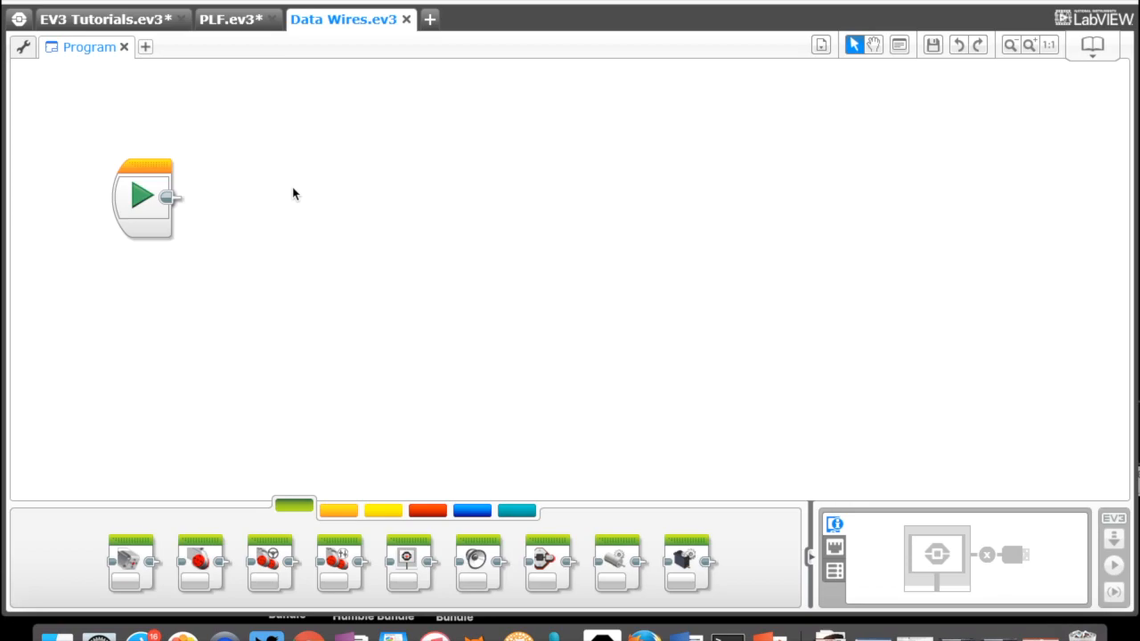
mouse_move(241, 516)
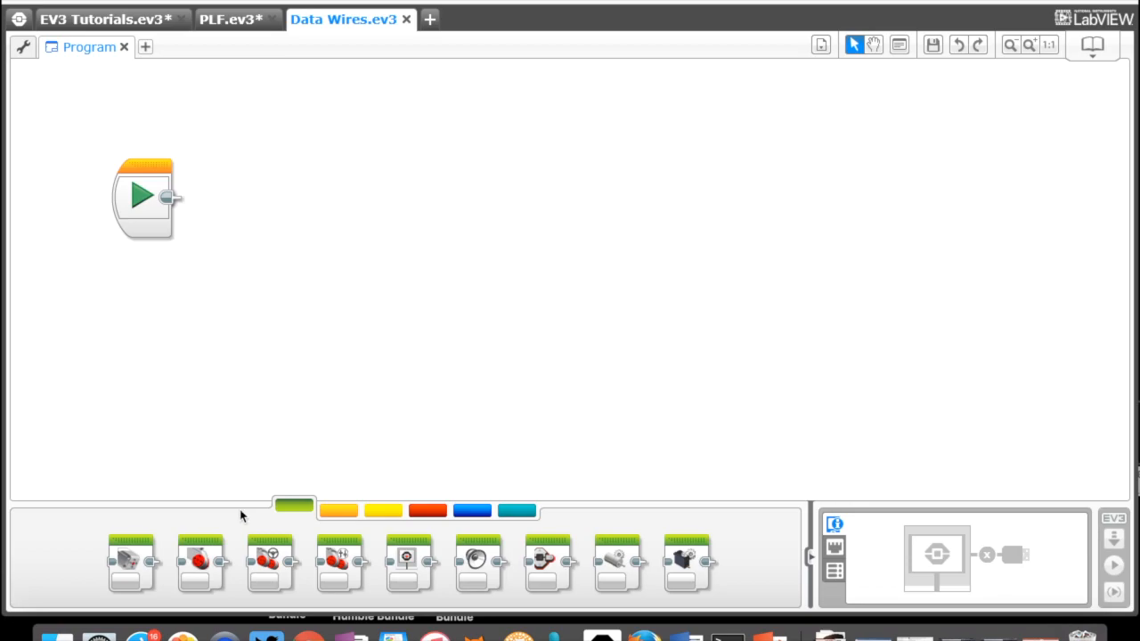
mouse_move(300, 269)
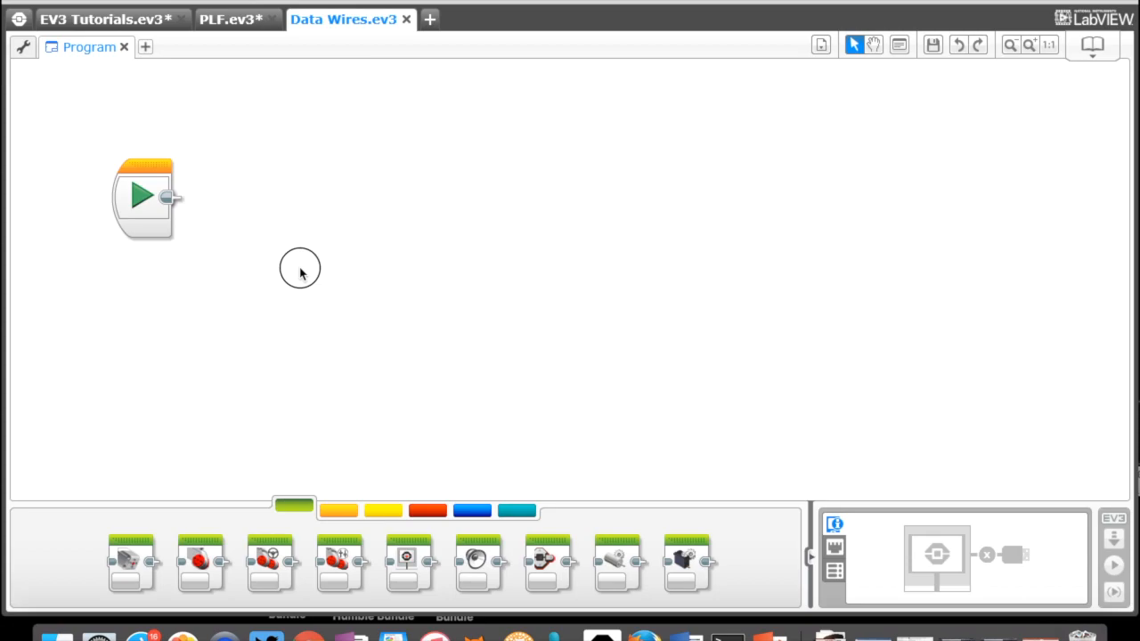
mouse_move(296, 283)
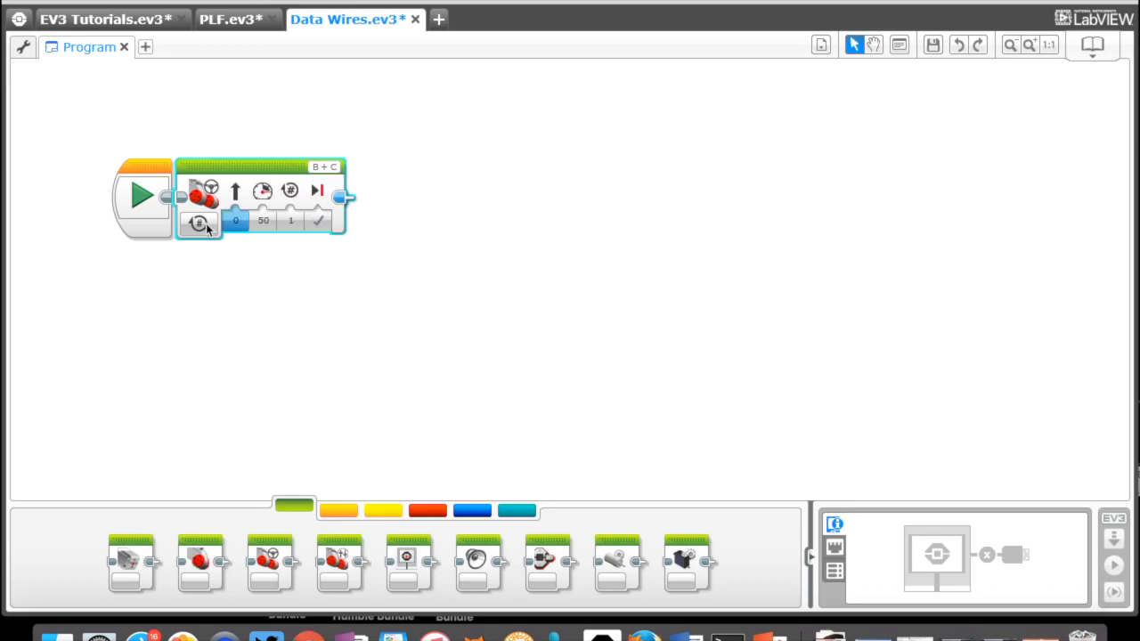
left_click(199, 224)
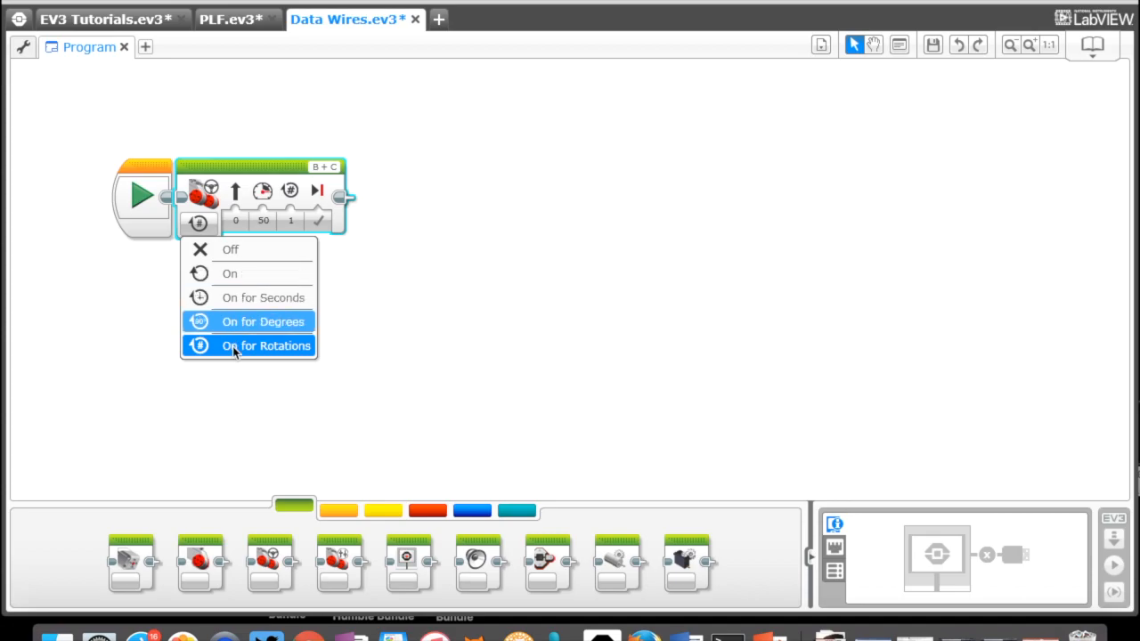
left_click(265, 346)
type("3")
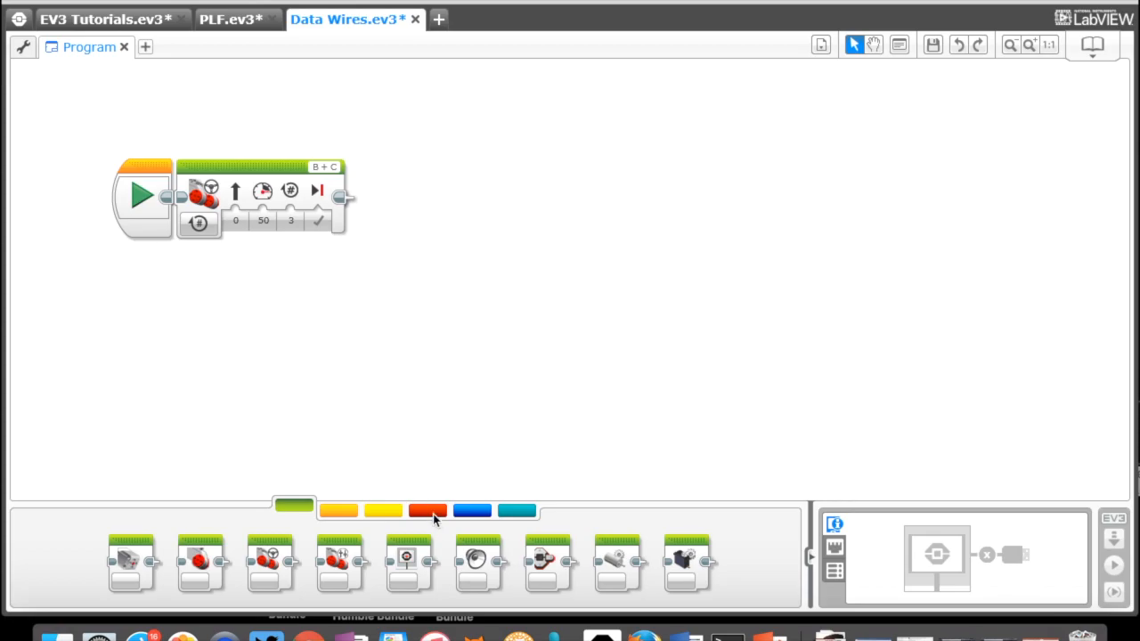
left_click(427, 509)
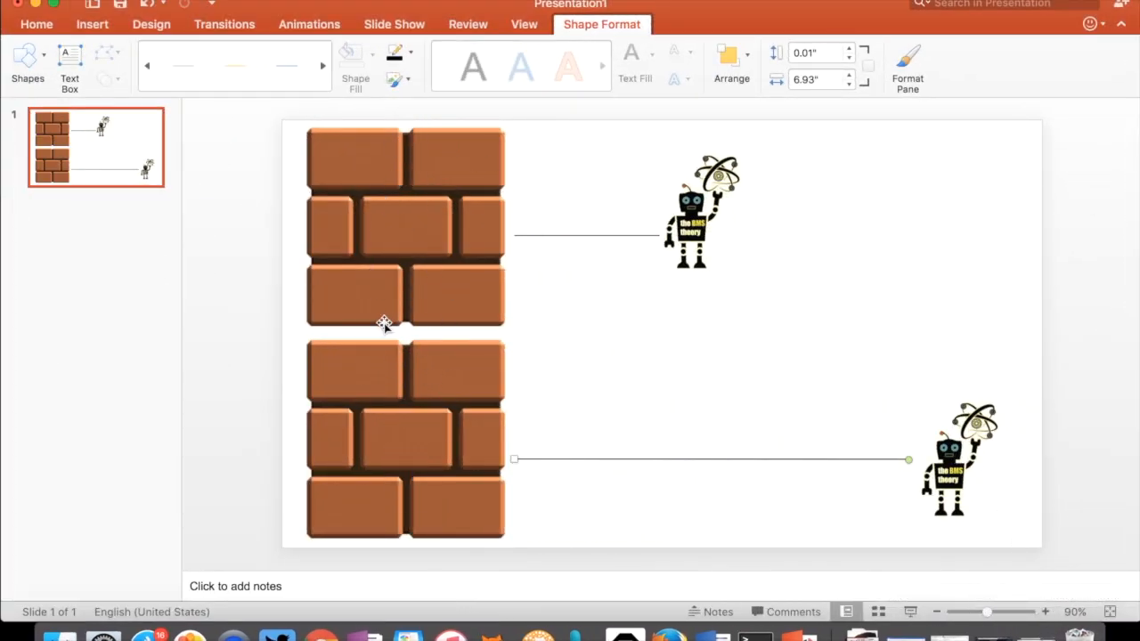
left_click(702, 210)
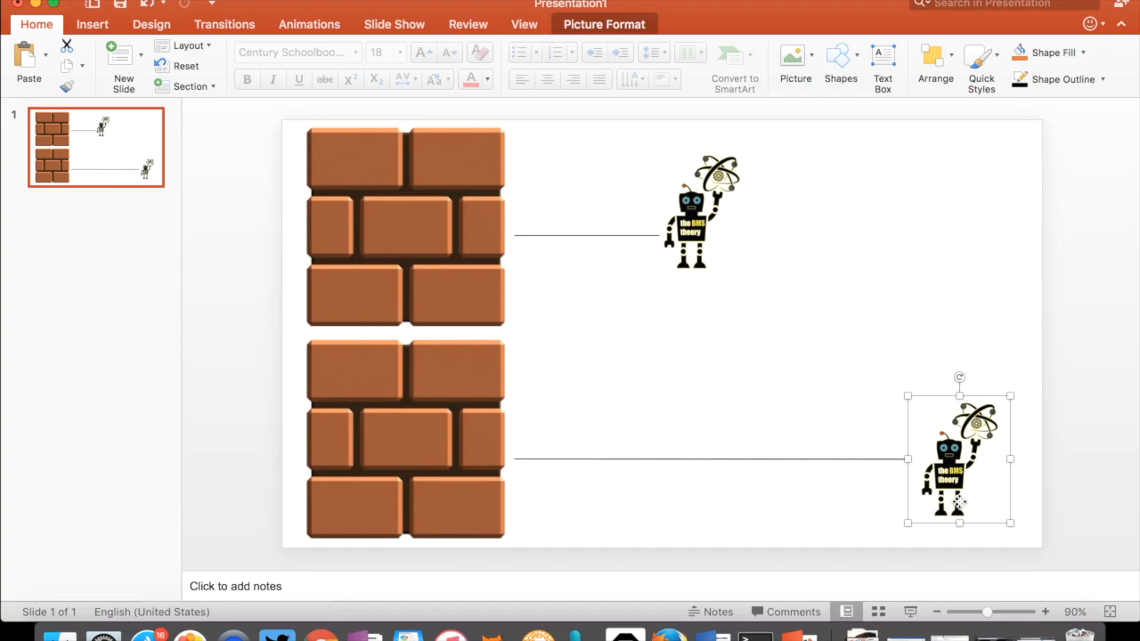
mouse_move(812, 339)
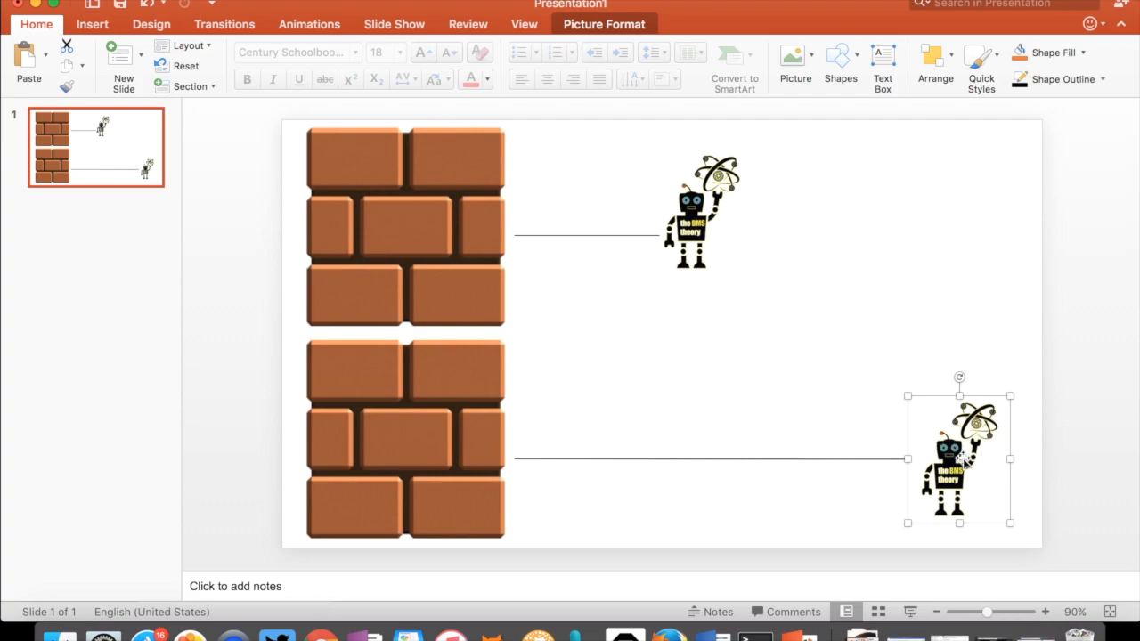
mouse_move(454, 433)
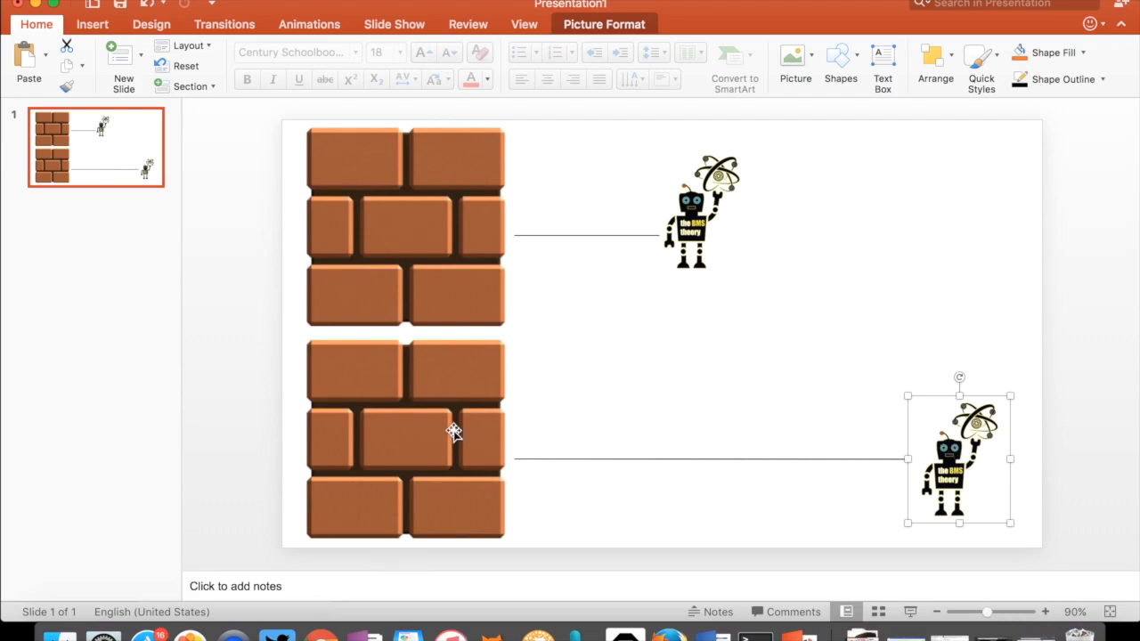
mouse_move(870, 481)
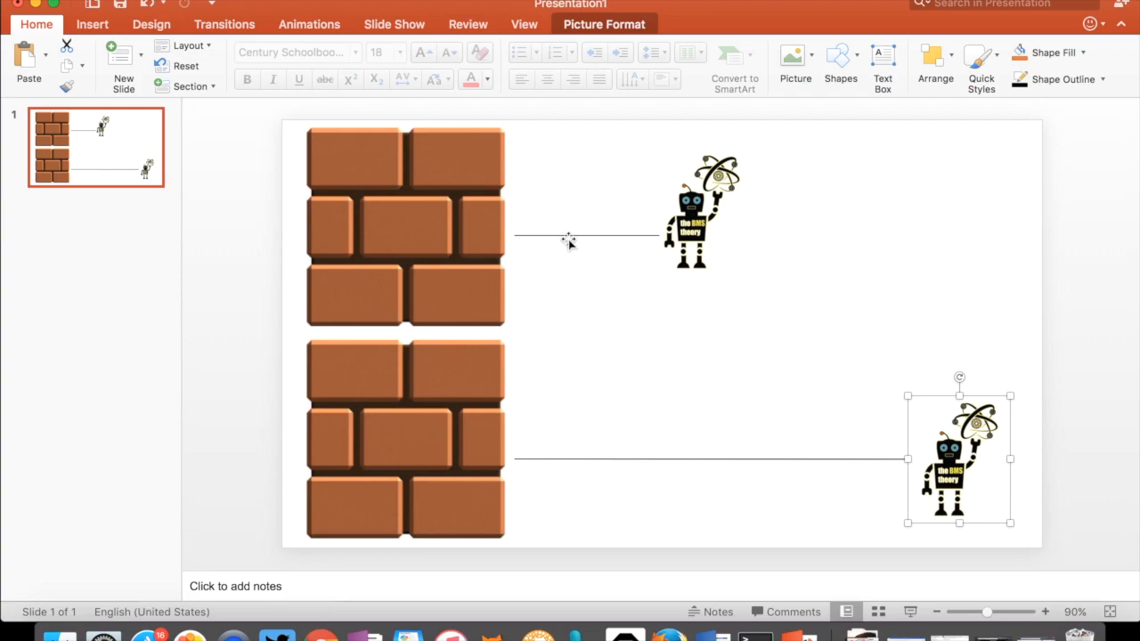
mouse_move(38, 9)
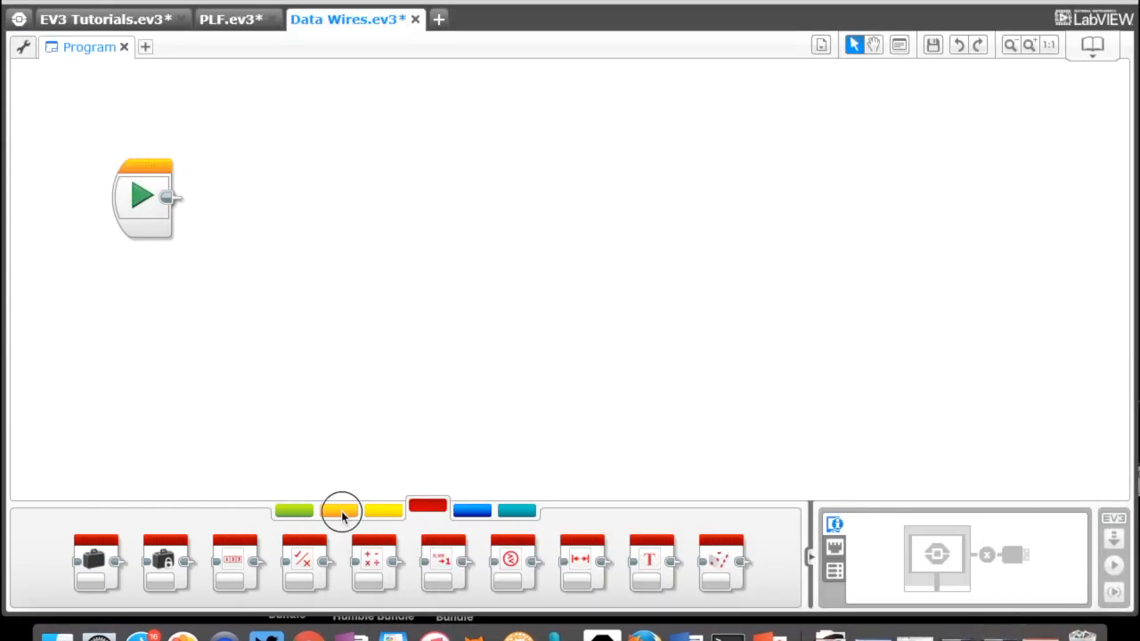
Step: Place an unlimited Loop block from Flow Control and snap it right after the start block
left_click(339, 510)
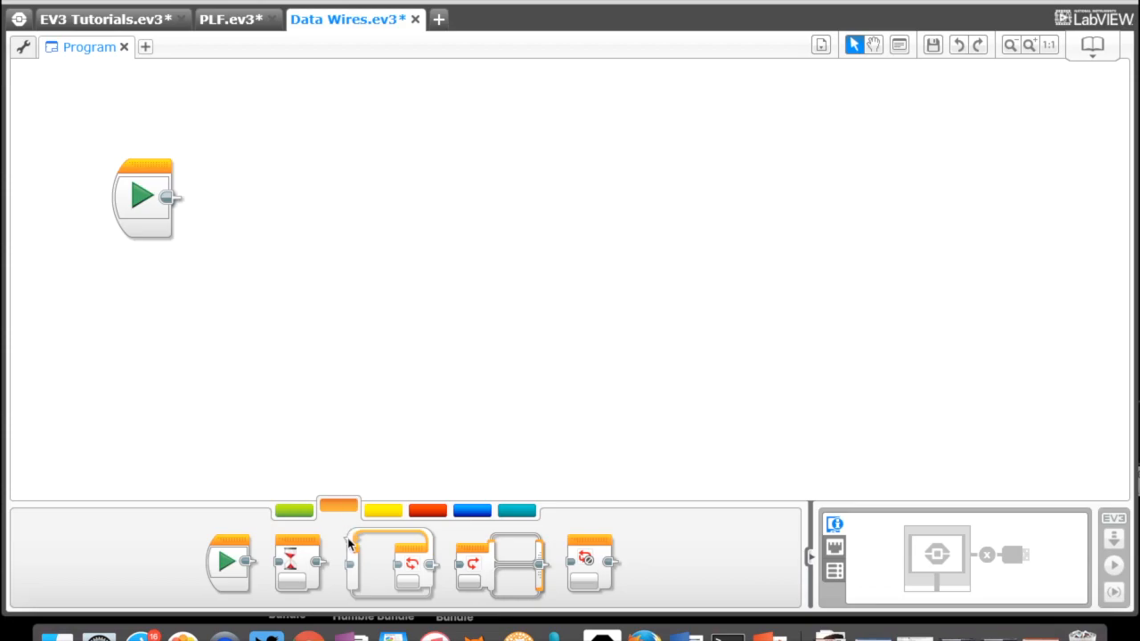
left_click_drag(389, 561, 337, 285)
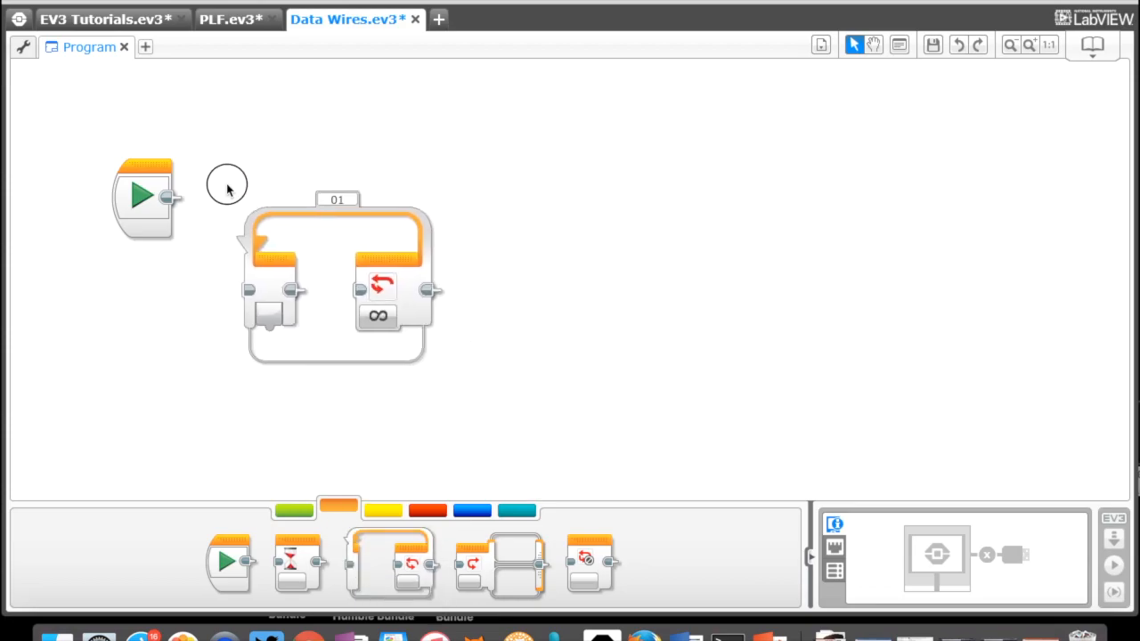
left_click_drag(337, 281, 268, 187)
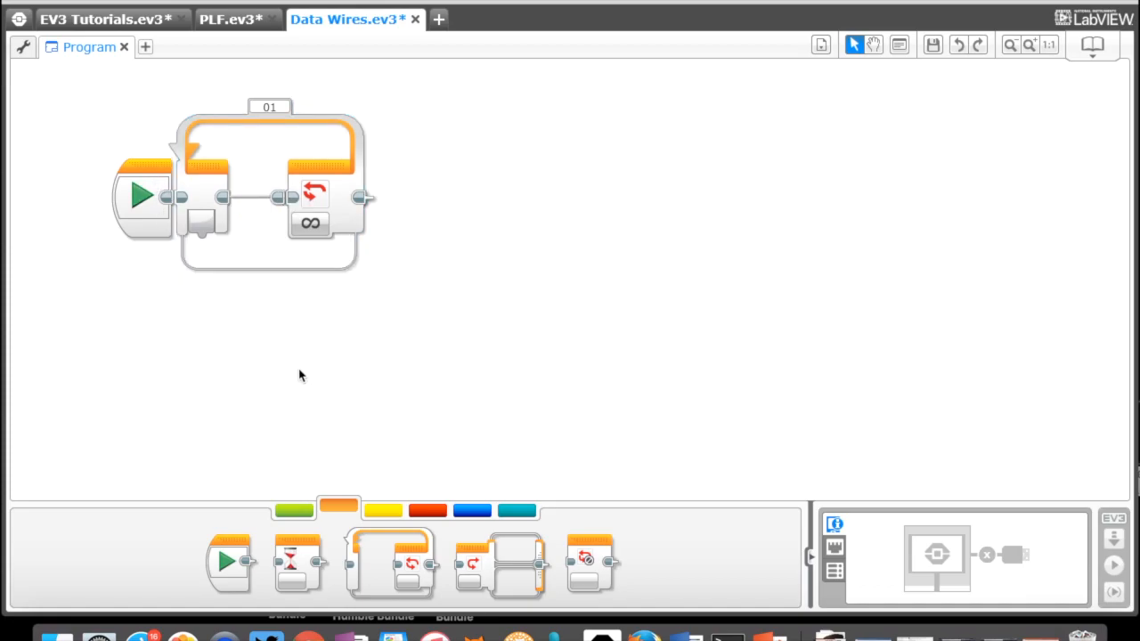
left_click(381, 510)
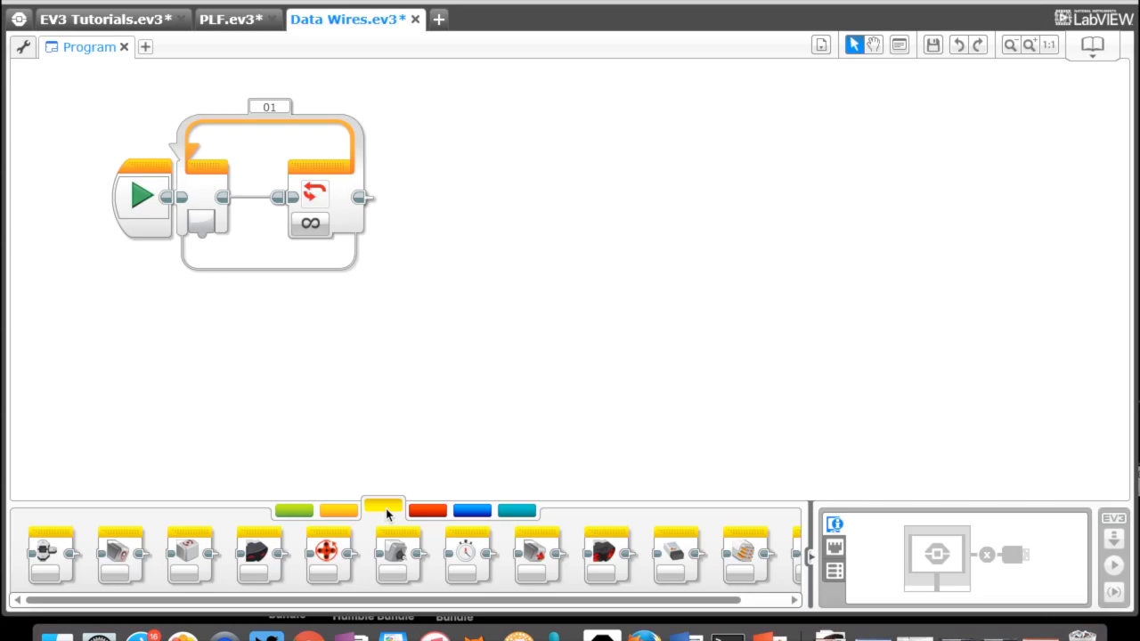
Step: Place an Infrared Sensor block inside the loop in Measure – Beacon mode on port 4
left_click(339, 509)
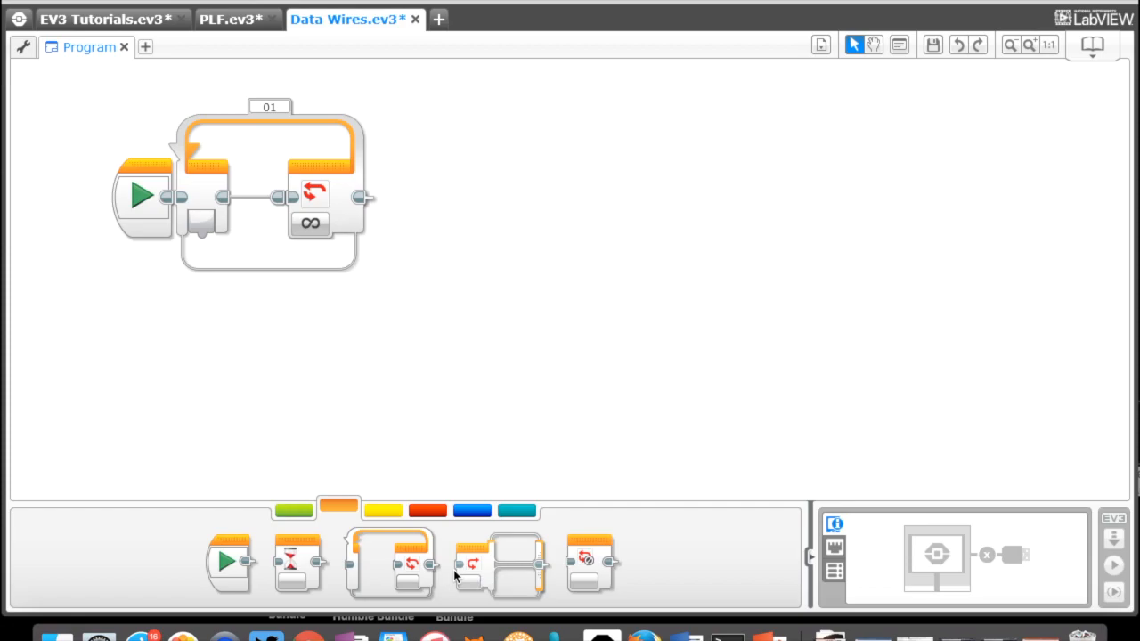
left_click(383, 510)
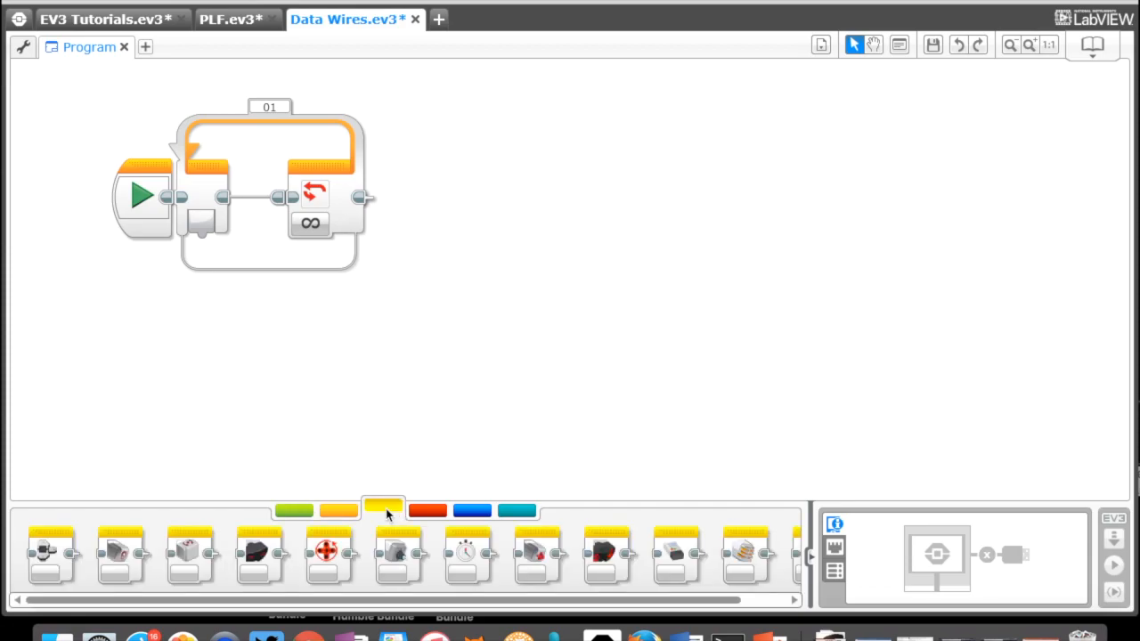
mouse_move(275, 563)
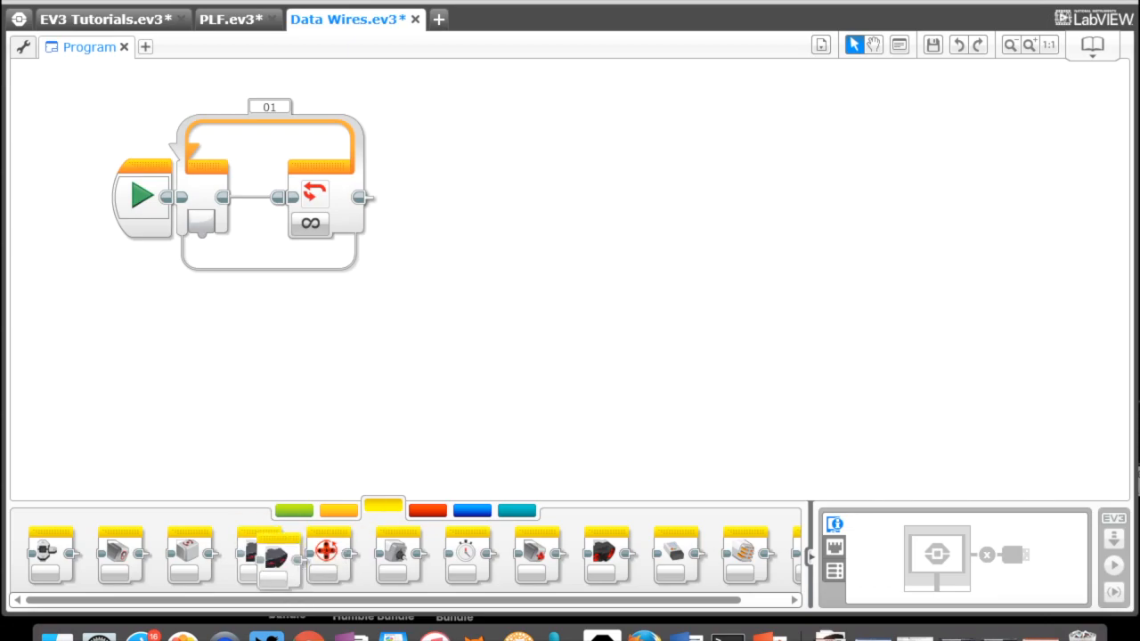
left_click_drag(267, 552, 321, 196)
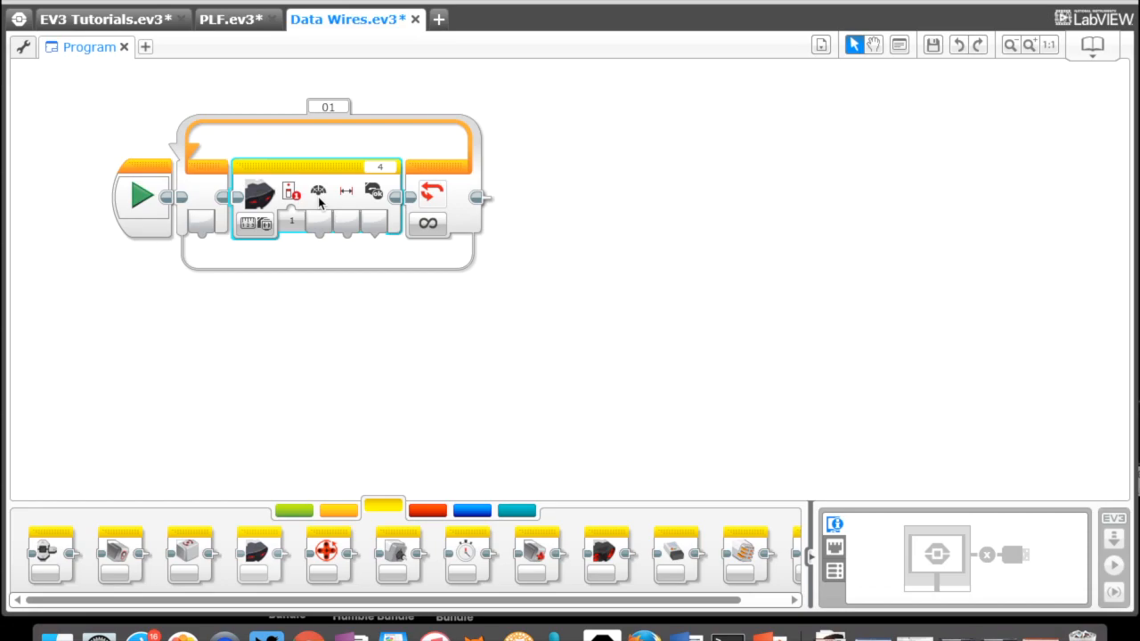
mouse_move(257, 223)
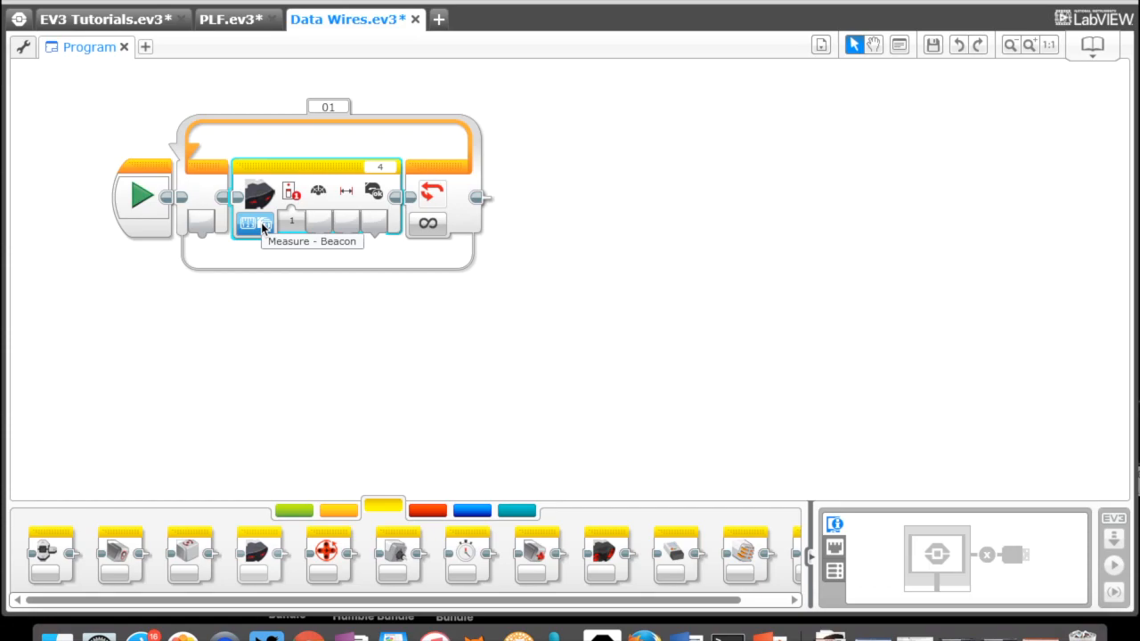
left_click(264, 225)
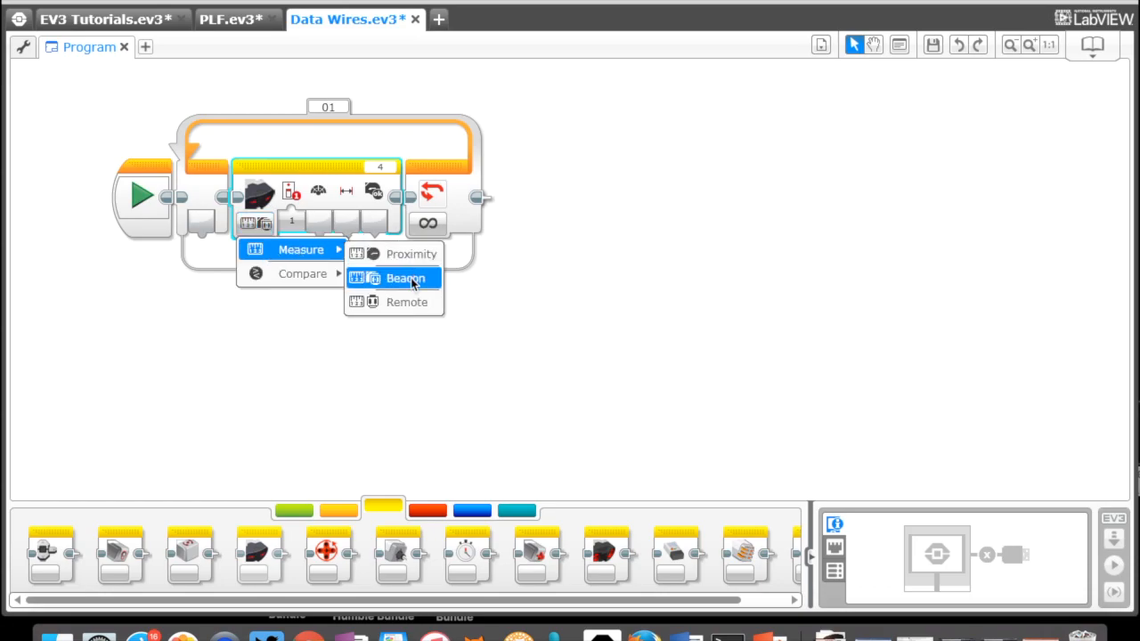
left_click(406, 278)
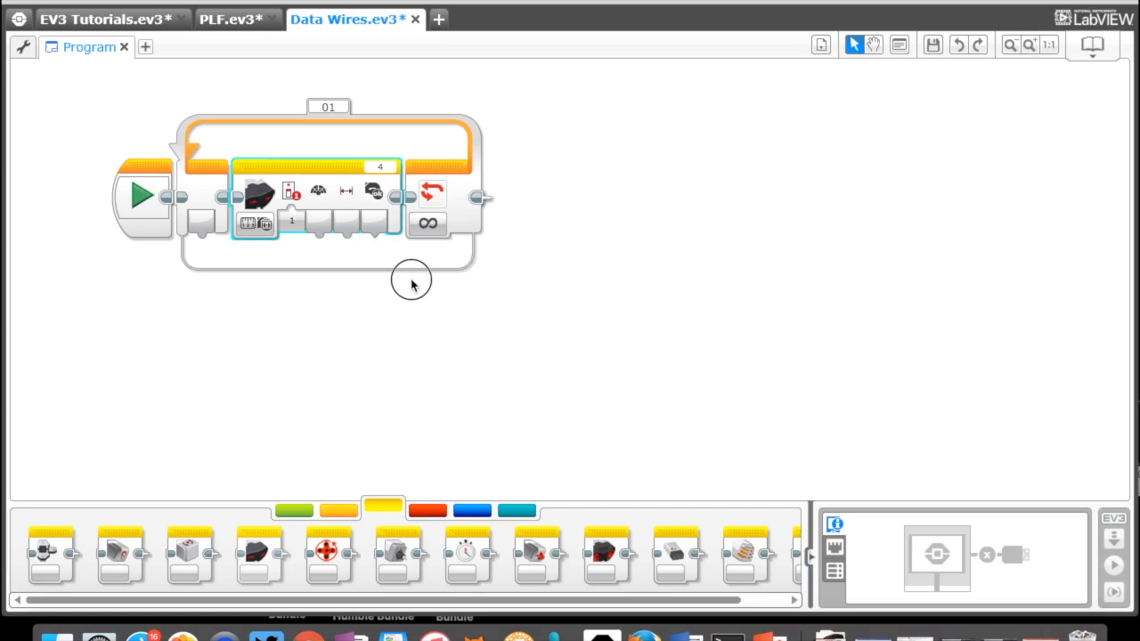
mouse_move(385, 168)
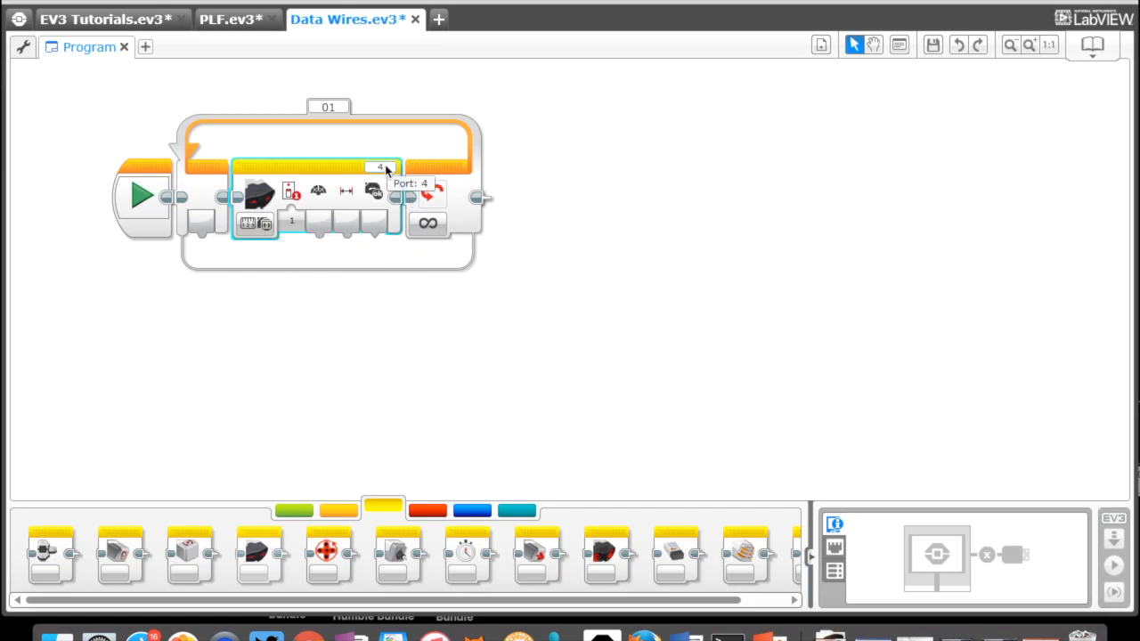
mouse_move(381, 176)
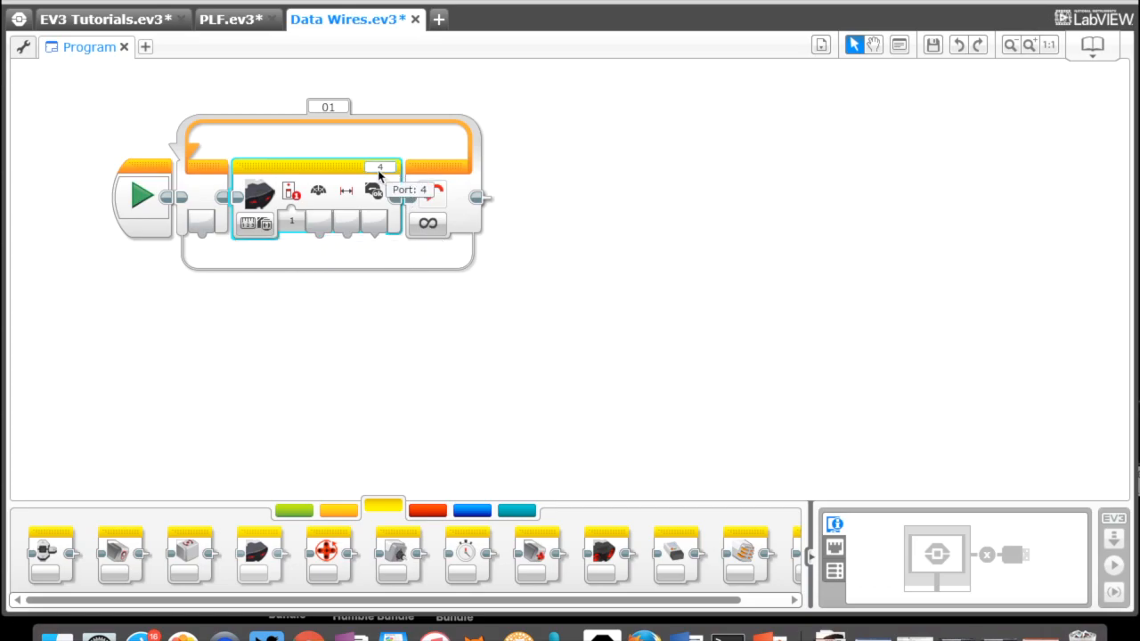
mouse_move(306, 556)
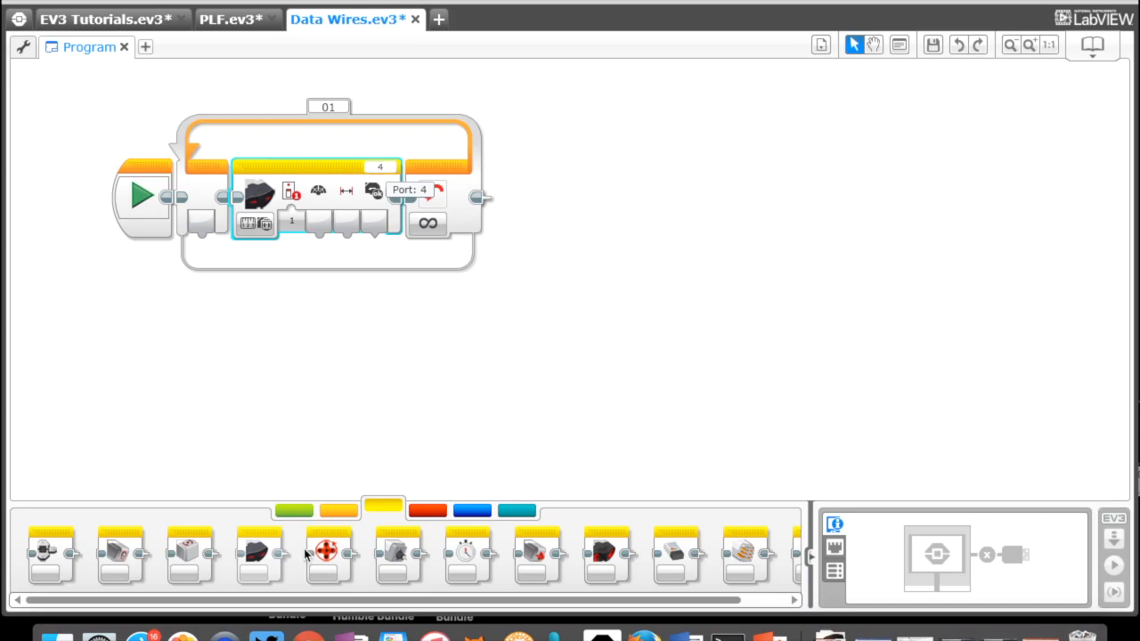
Step: Add a Move Steering block after the infrared block, set to On for motor ports A+B
left_click(294, 509)
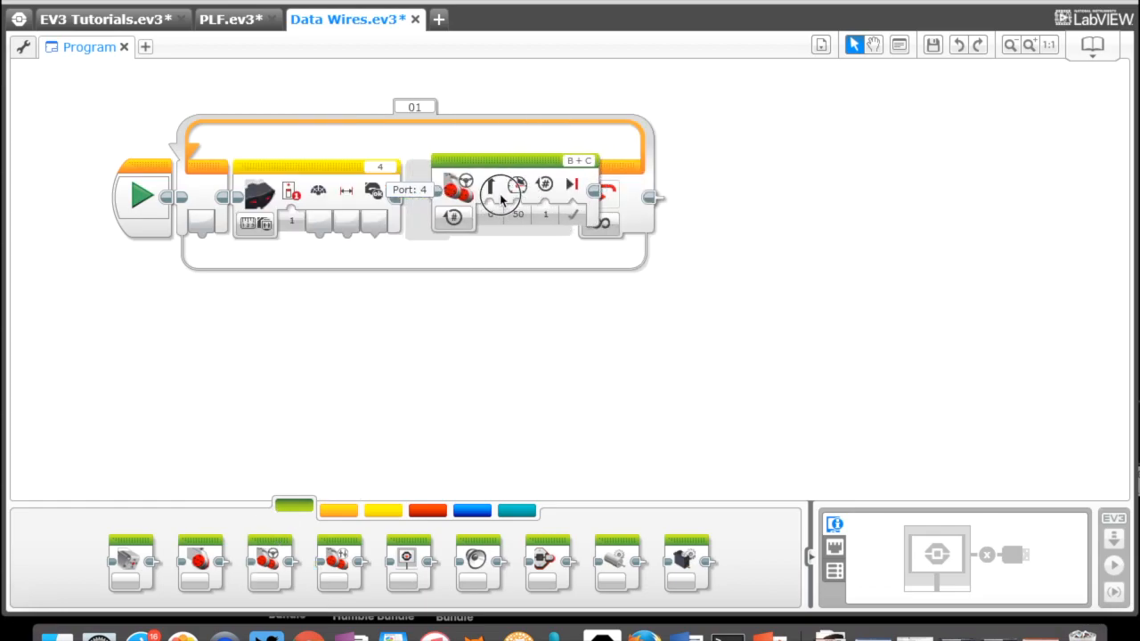
left_click(579, 161)
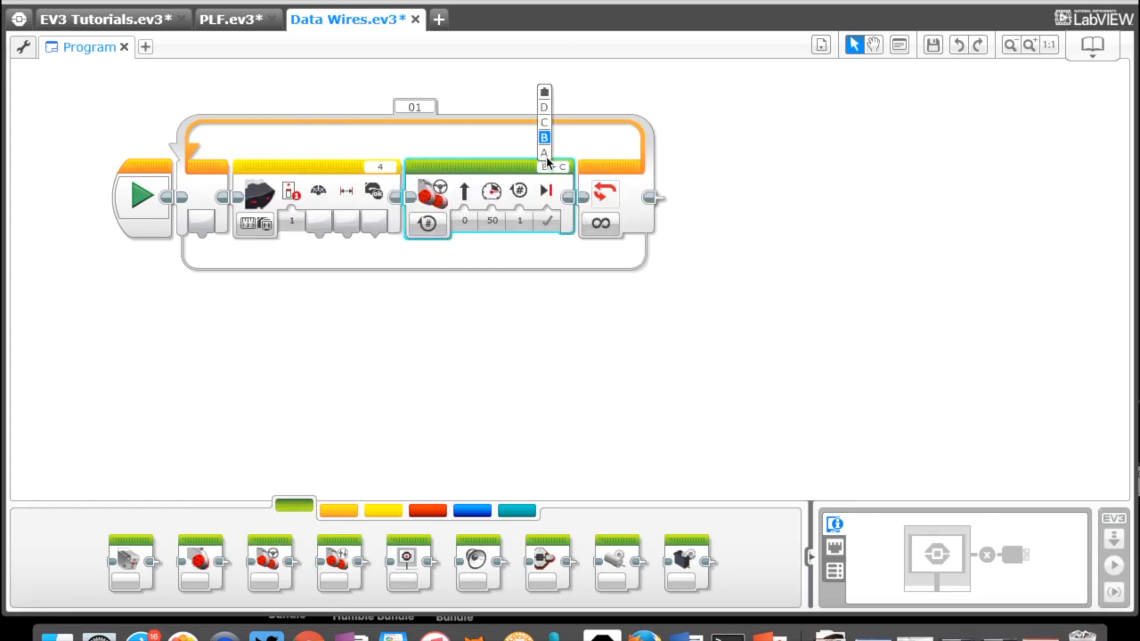
left_click(545, 121)
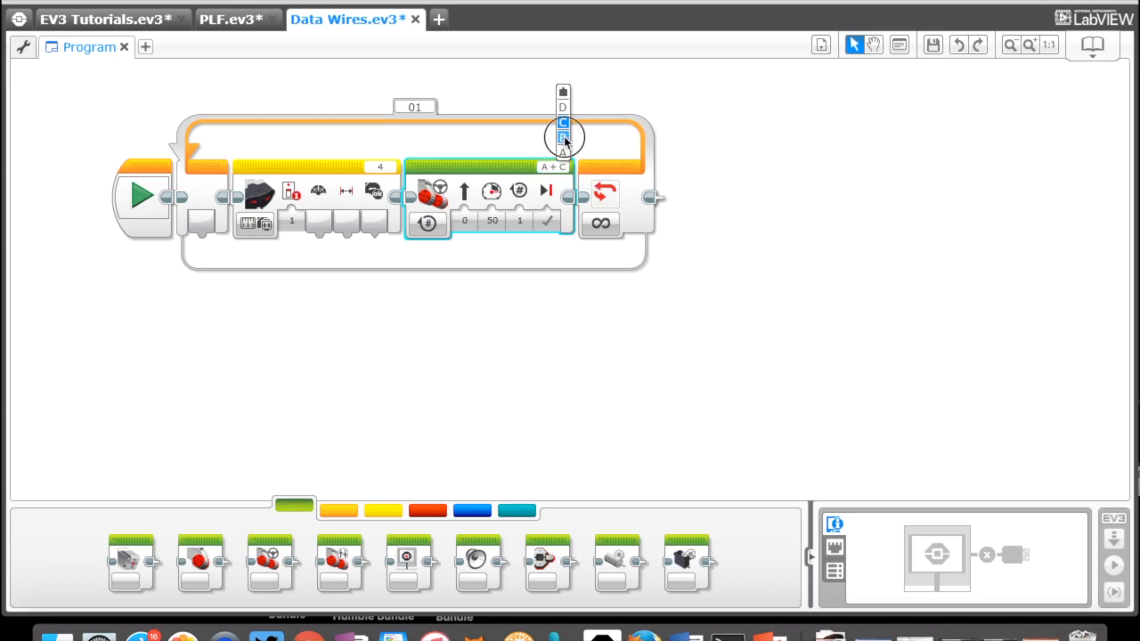
left_click(563, 136)
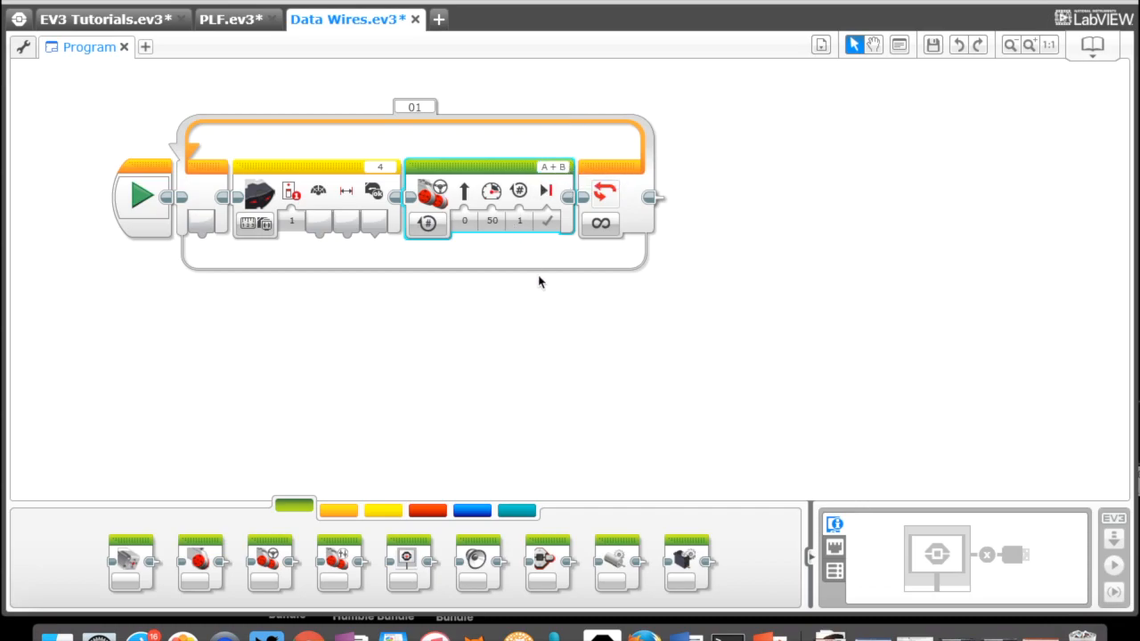
mouse_move(457, 234)
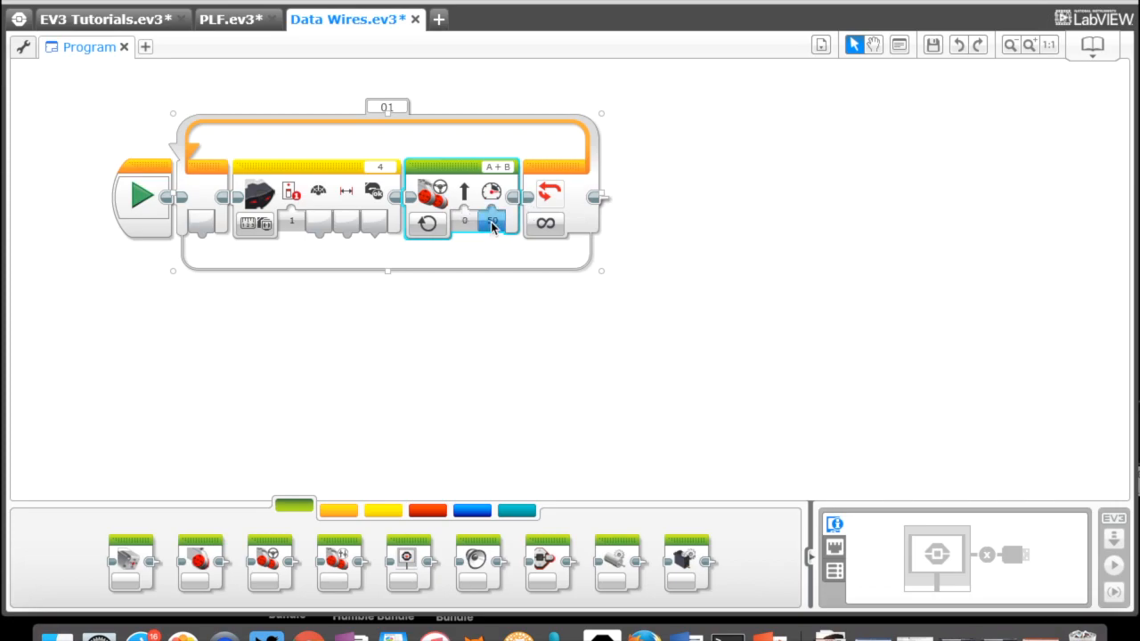
mouse_move(545, 224)
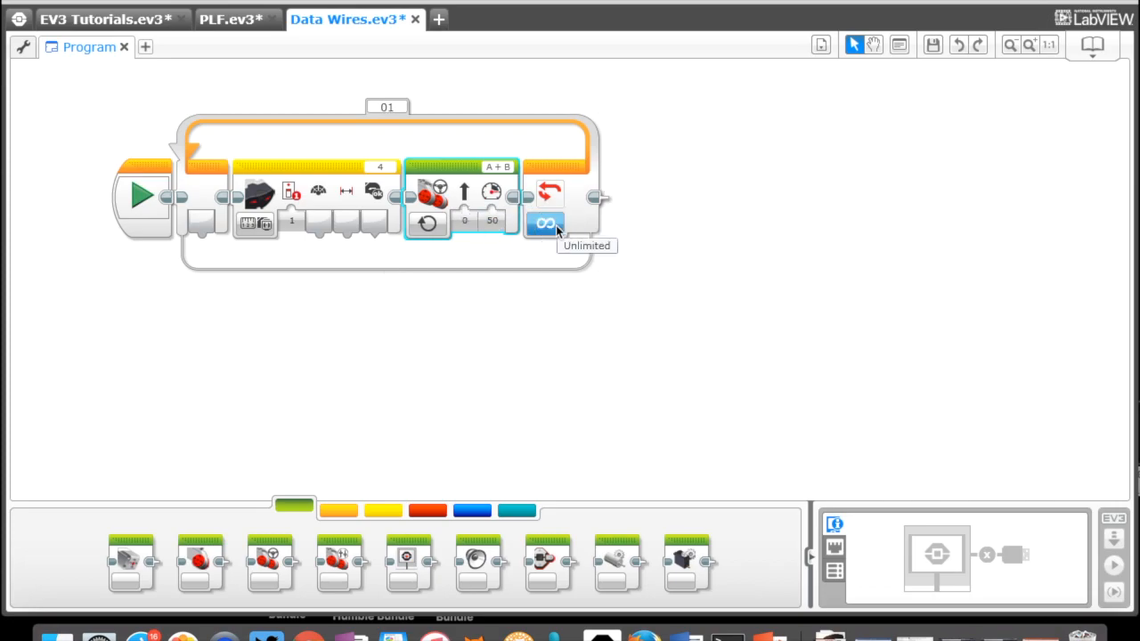
left_click(545, 224)
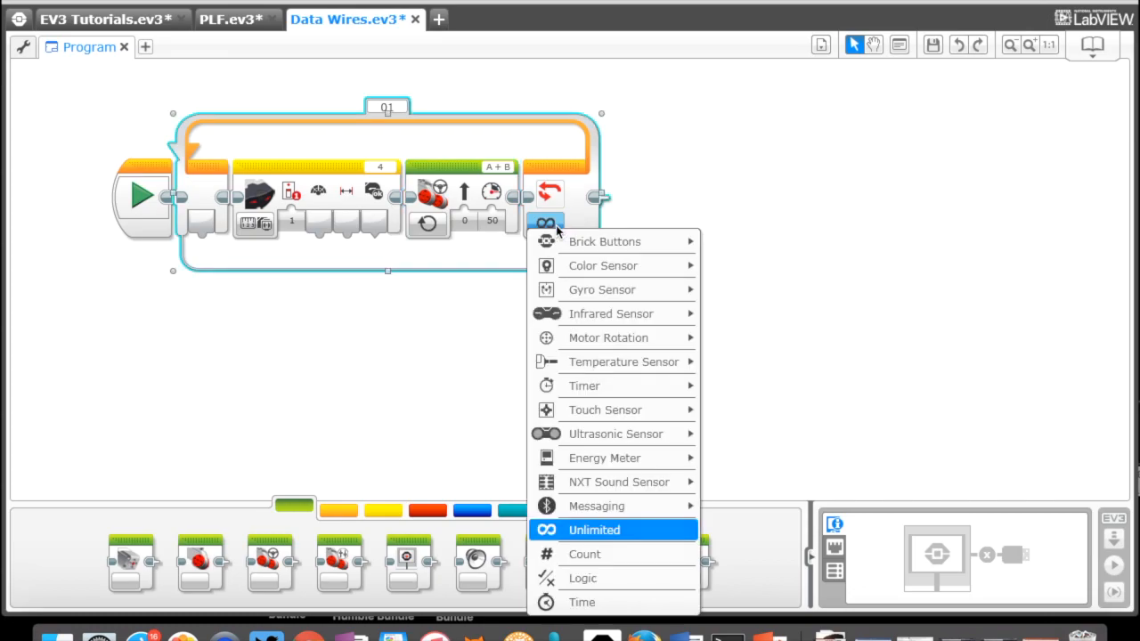
mouse_move(549, 175)
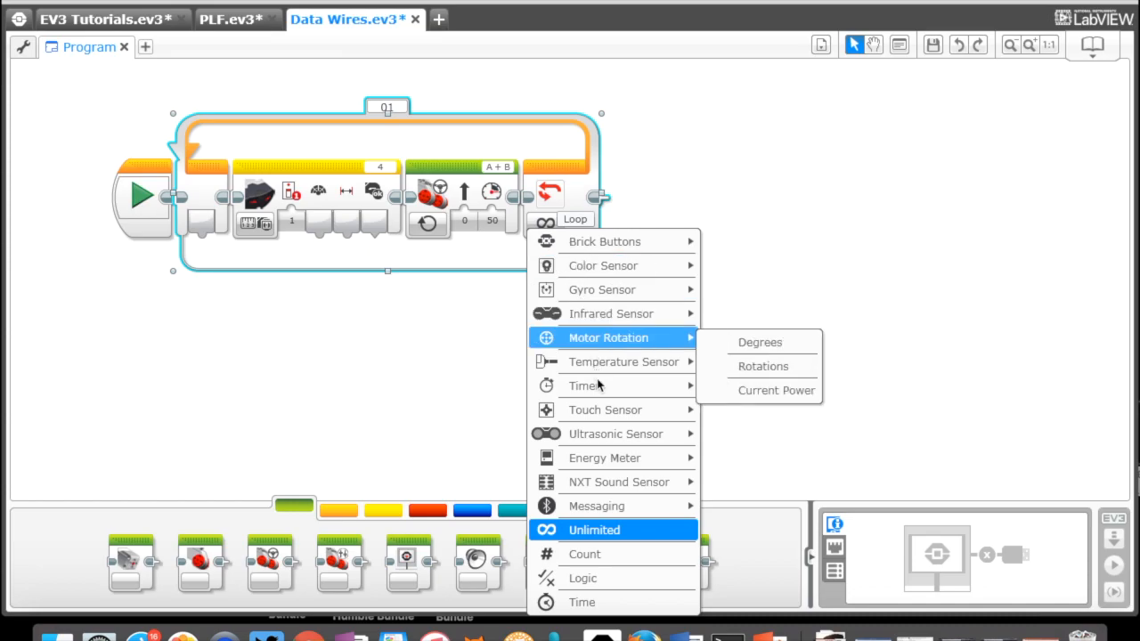
mouse_move(606, 410)
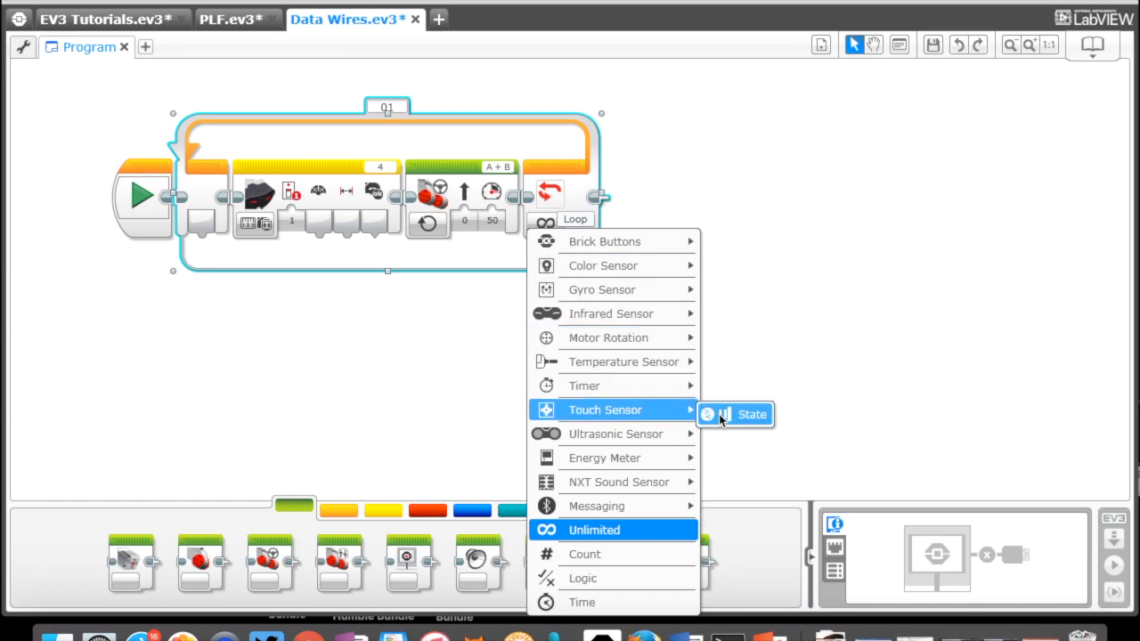
Step: End the loop on Touch Sensor State Pressed, port 3, instead of unlimited
left_click(752, 413)
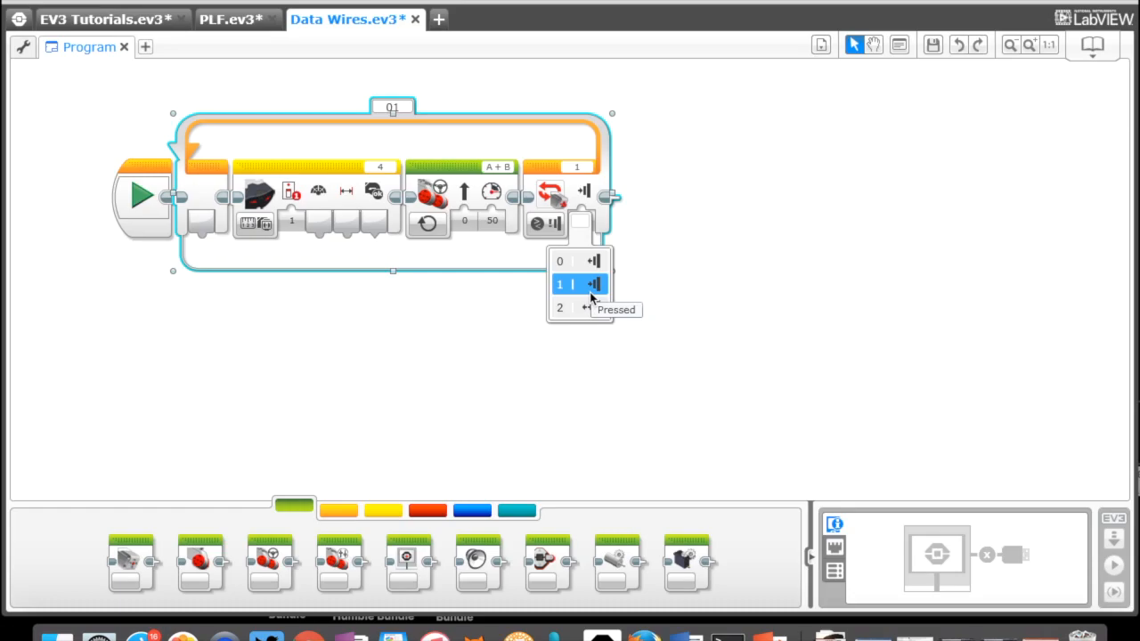
left_click(560, 283)
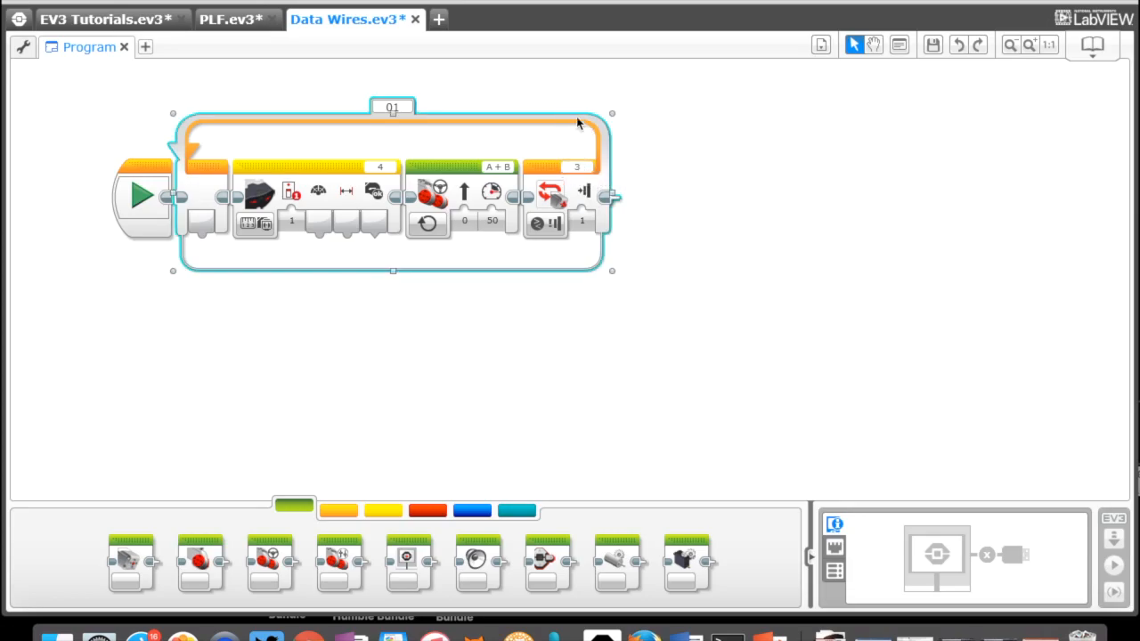
left_click(638, 310)
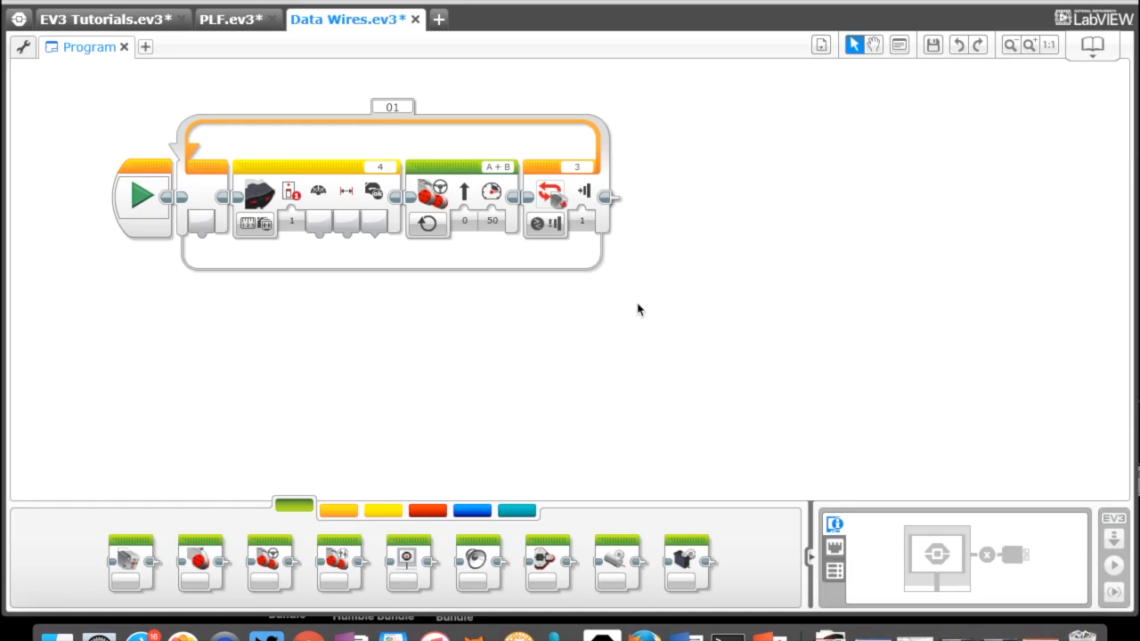
mouse_move(428, 223)
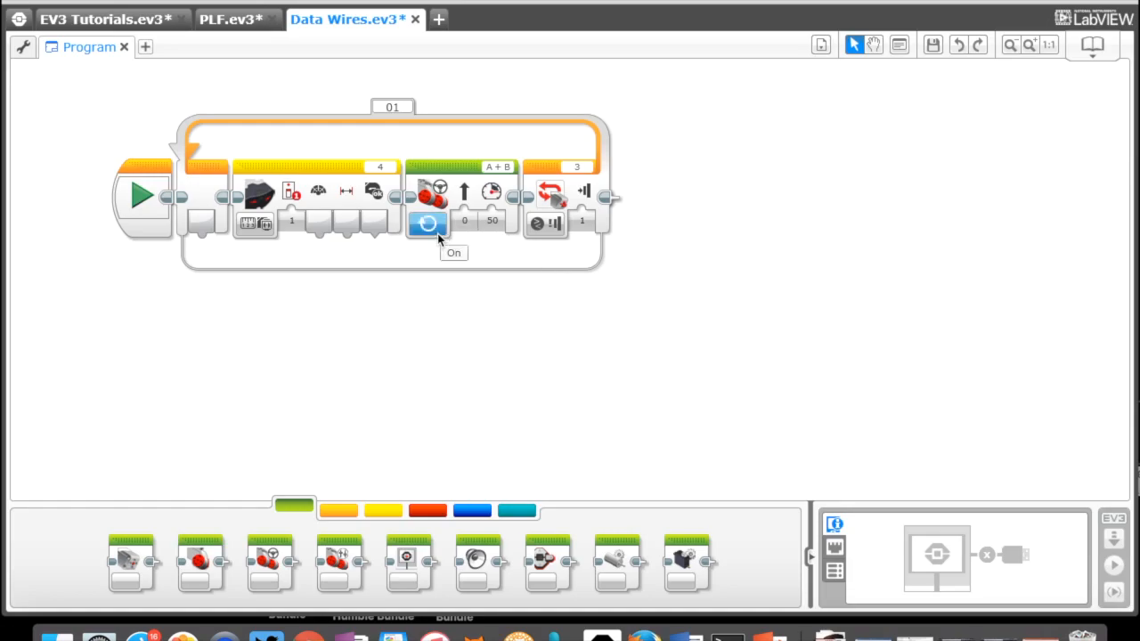
mouse_move(548, 207)
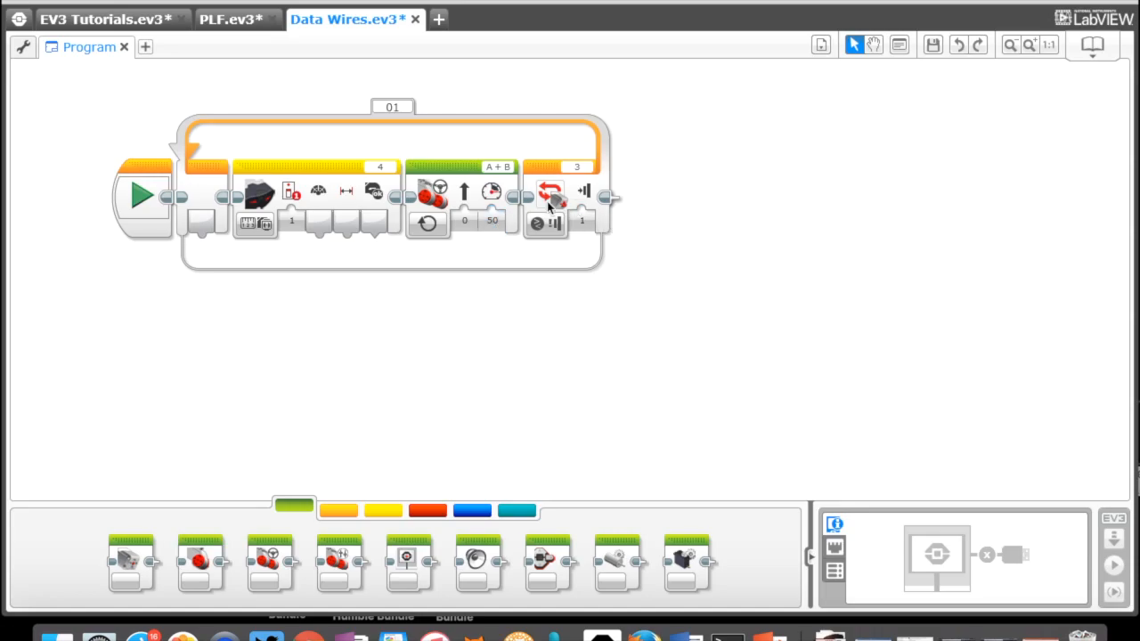
mouse_move(584, 264)
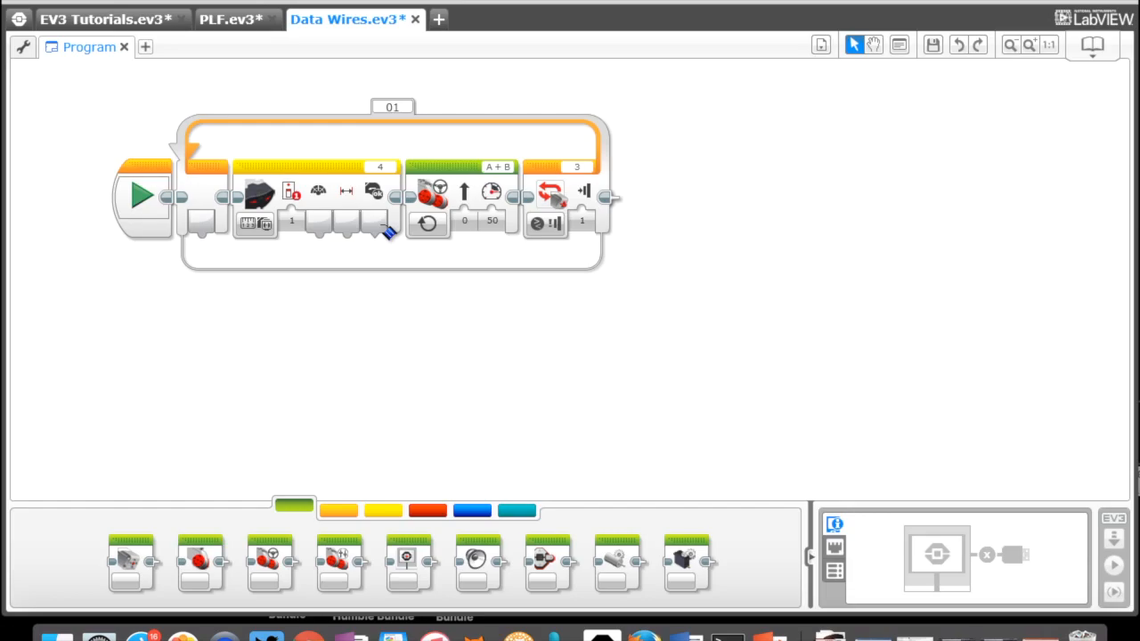
mouse_move(258, 225)
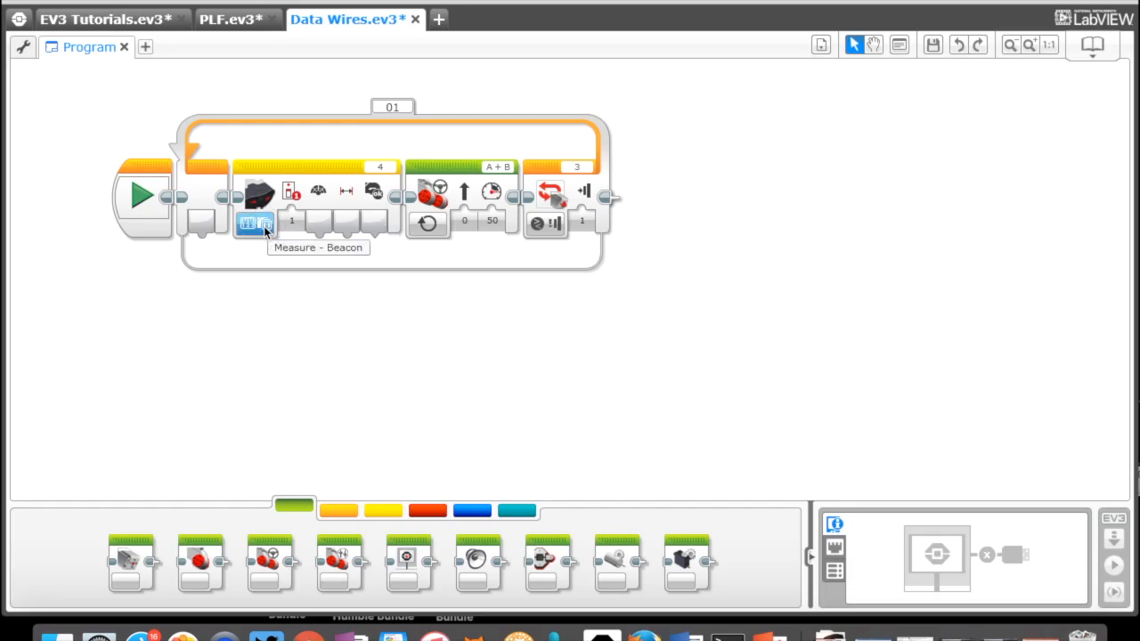
left_click(257, 225)
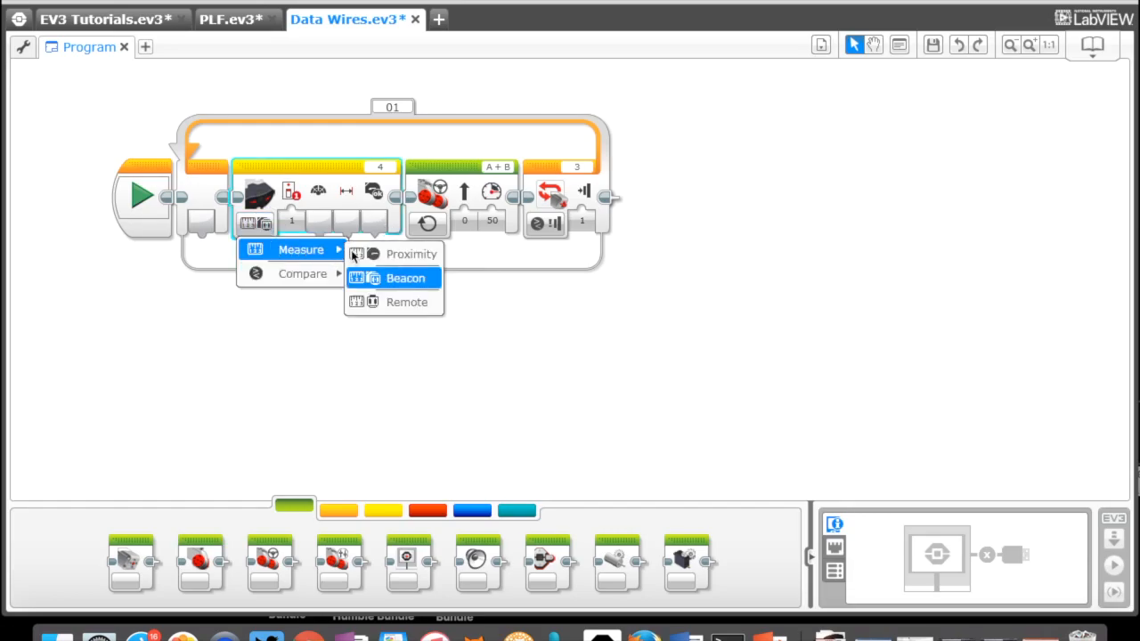
left_click(406, 278)
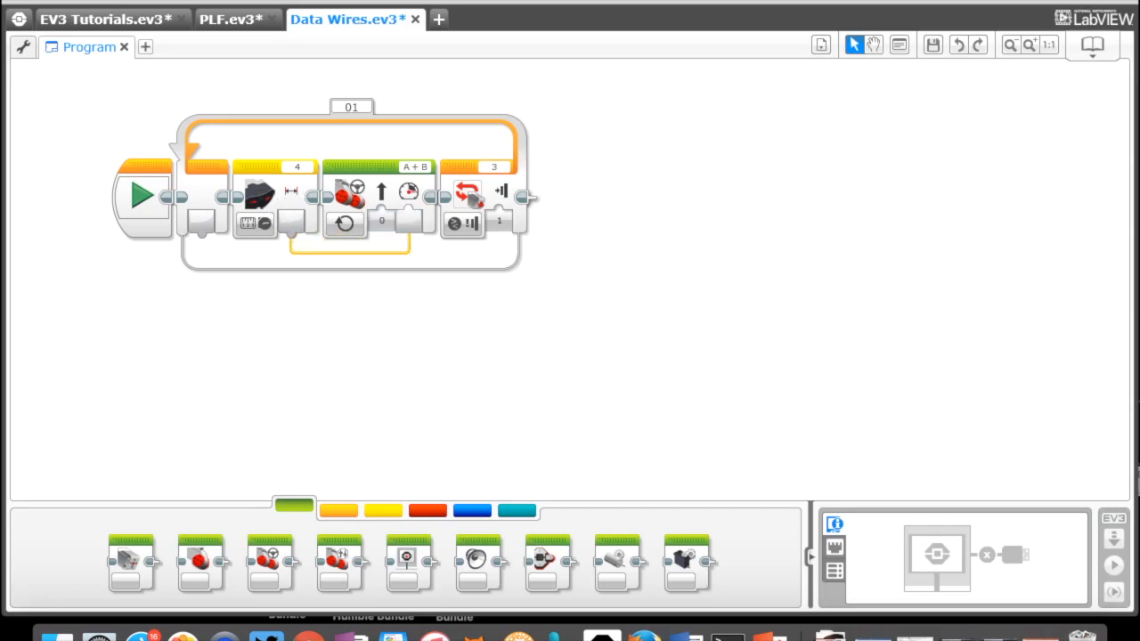
mouse_move(275, 194)
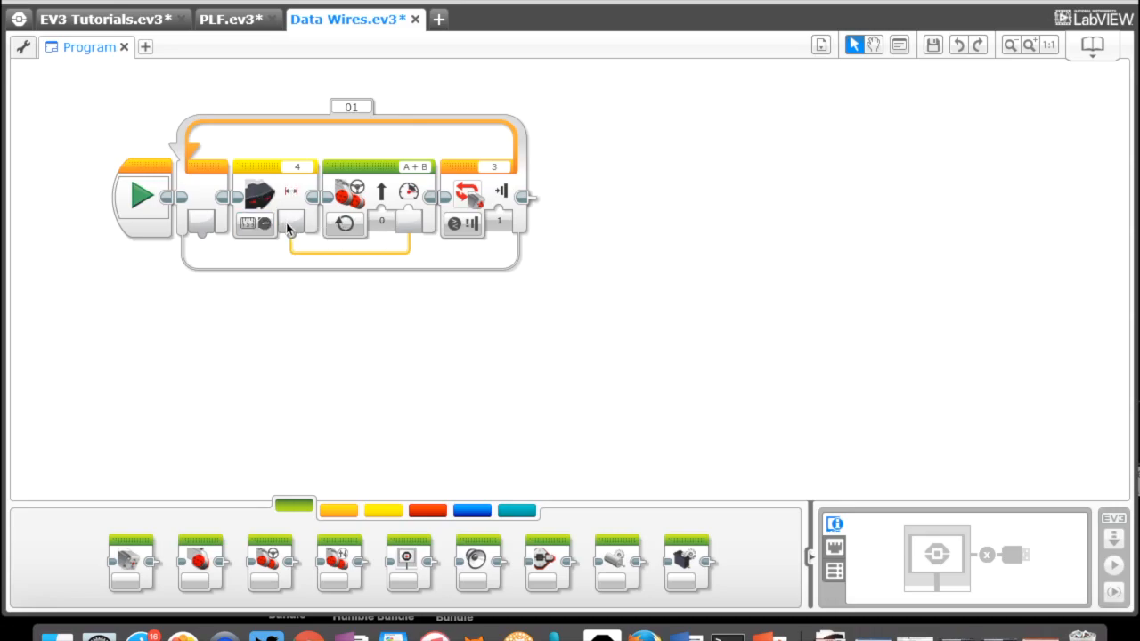
mouse_move(407, 221)
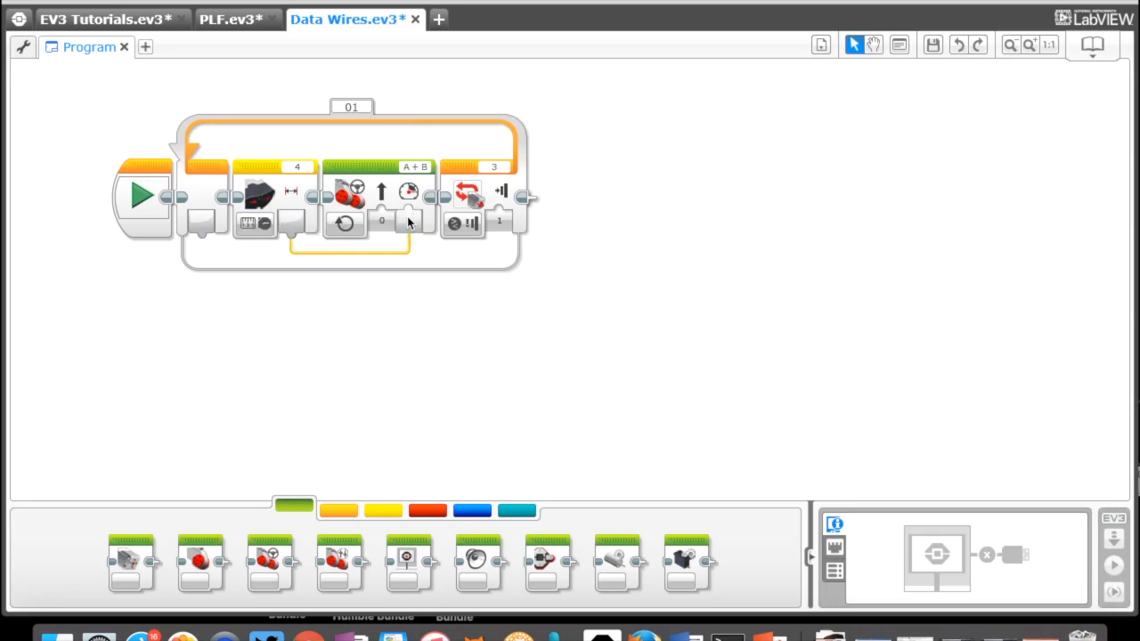
mouse_move(283, 221)
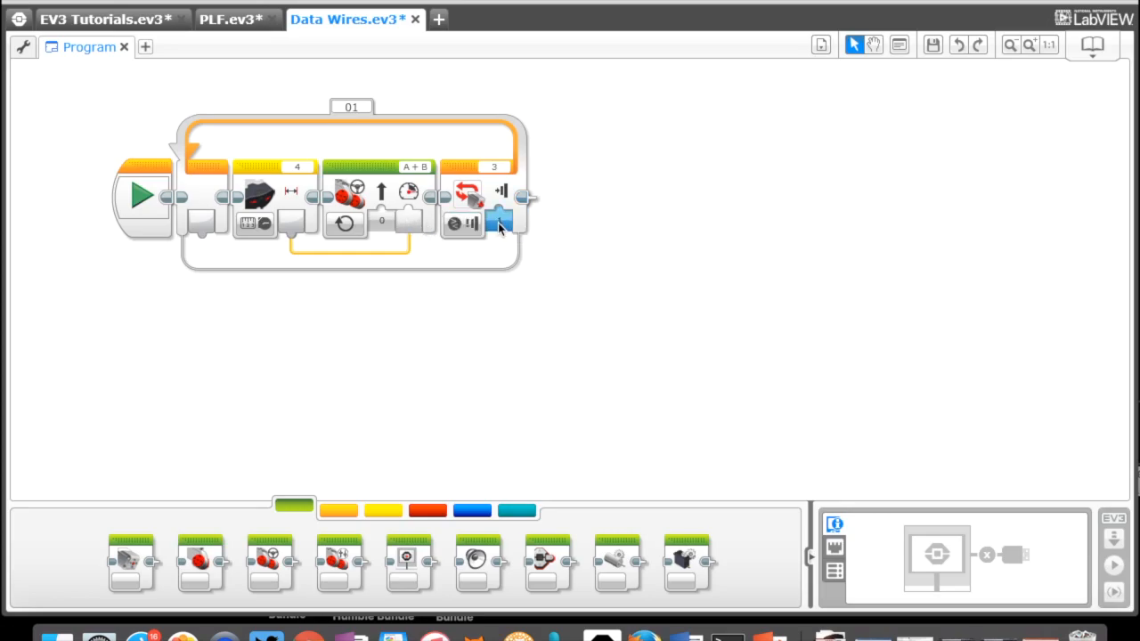
left_click(499, 222)
type("IR Wall")
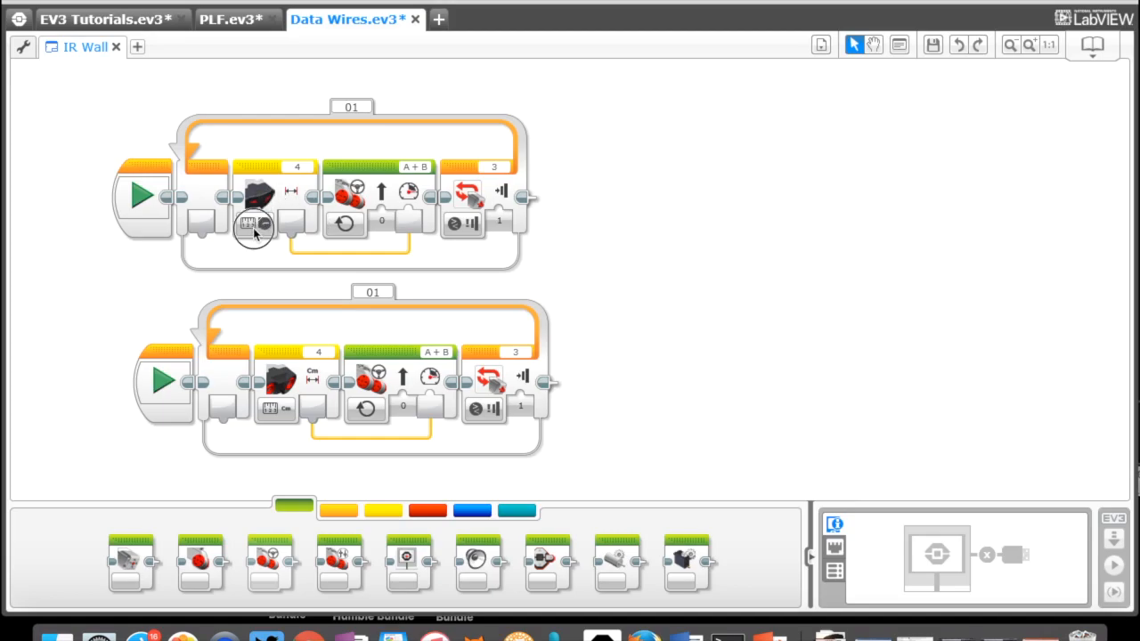
left_click(253, 225)
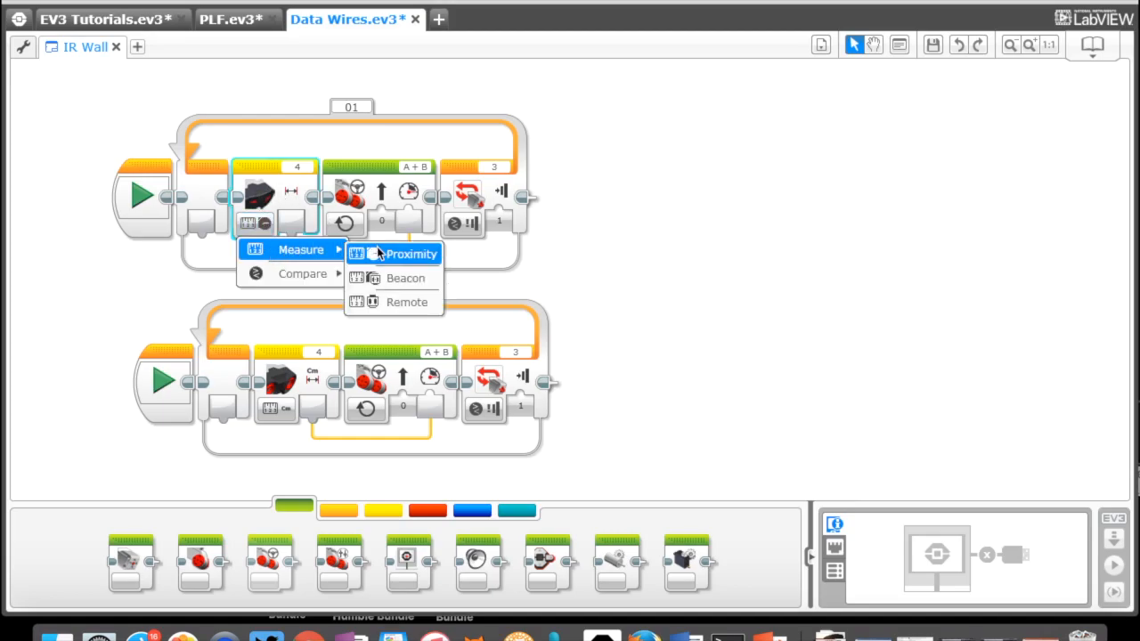
left_click(409, 253)
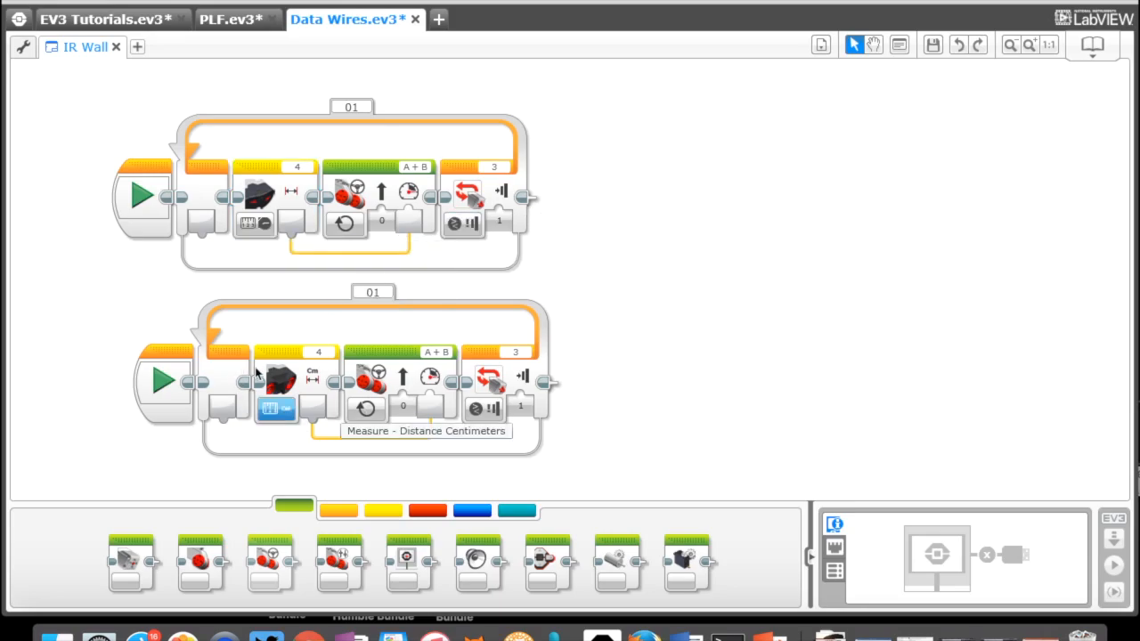
mouse_move(274, 410)
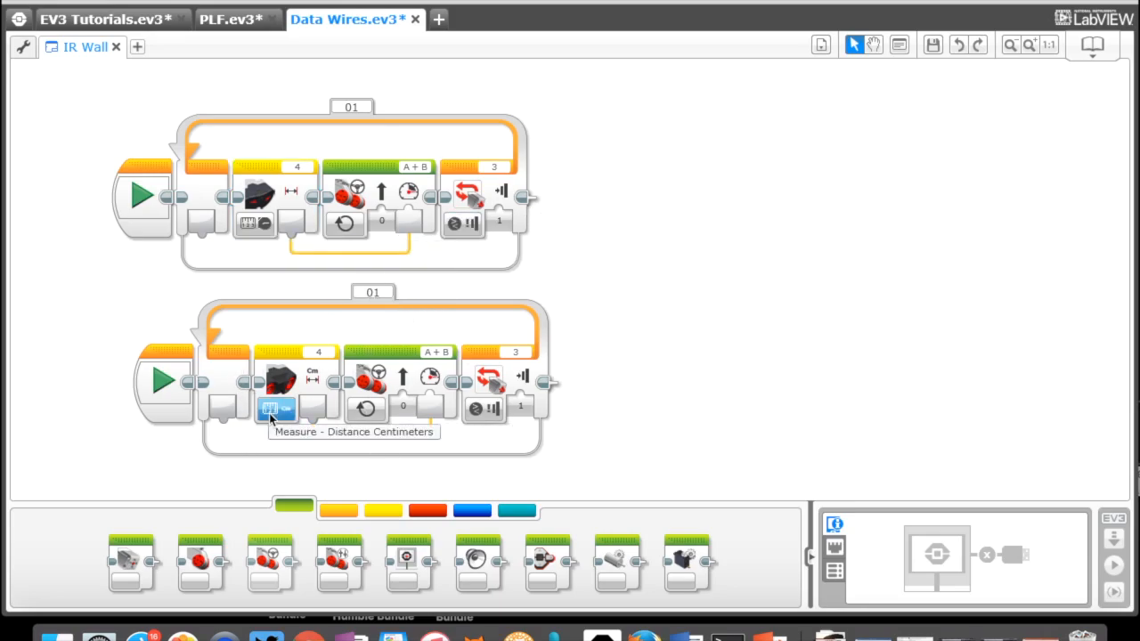
left_click(277, 409)
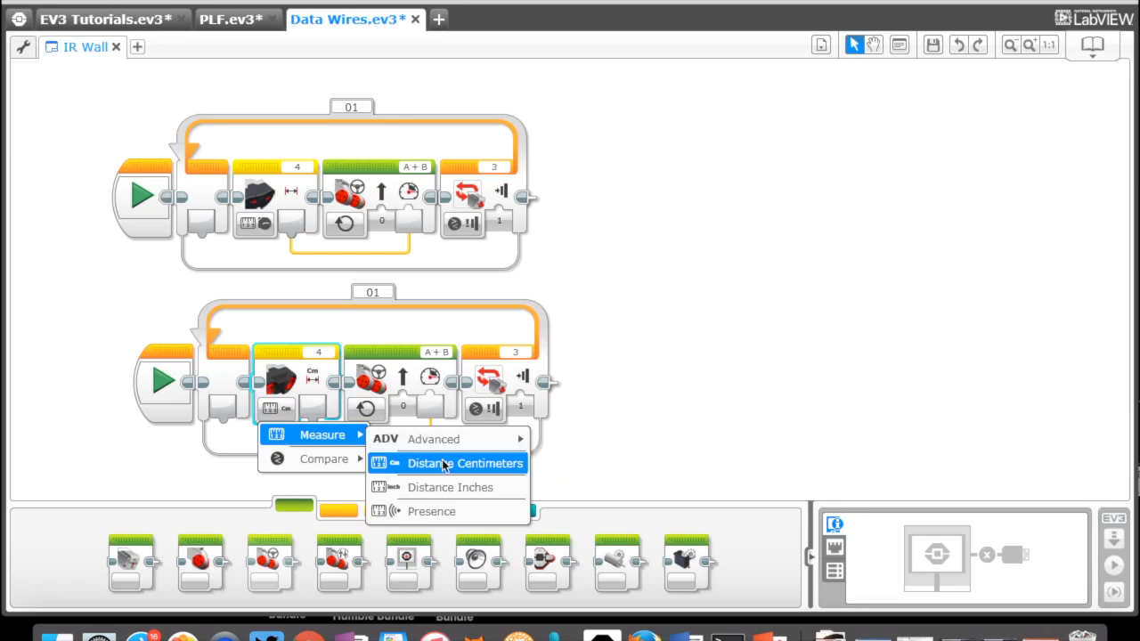
mouse_move(449, 488)
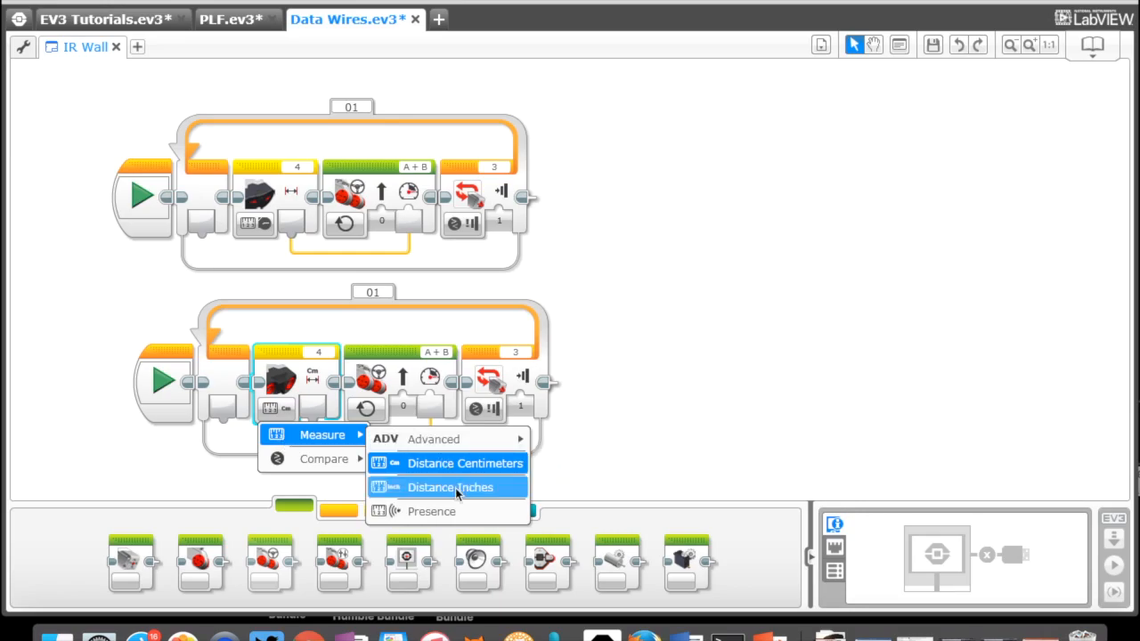
mouse_move(463, 463)
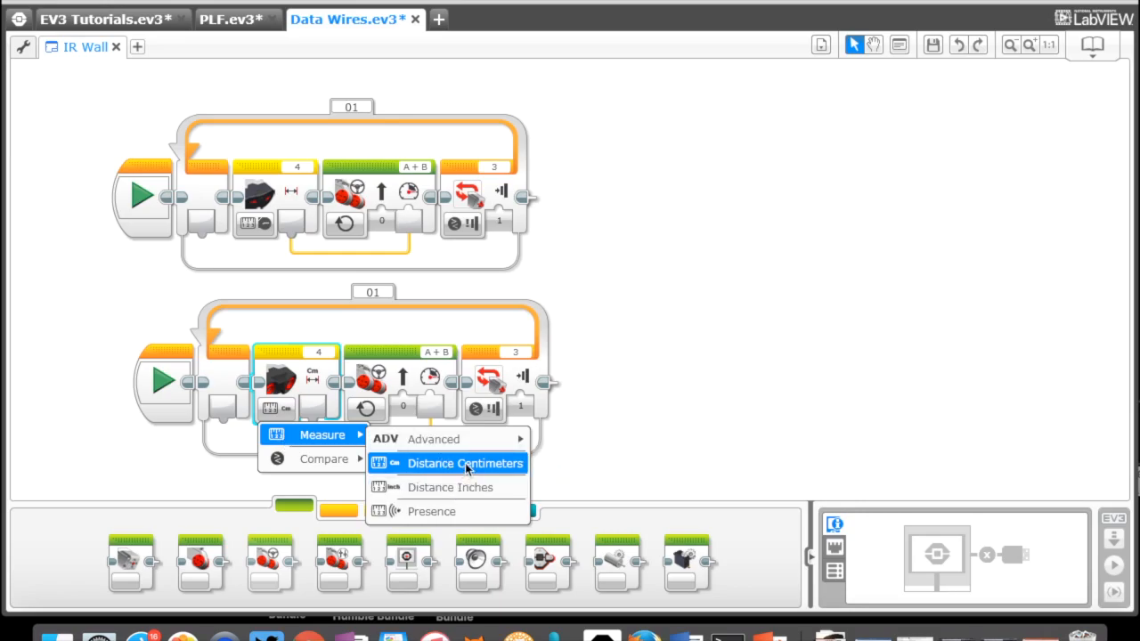
left_click(463, 463)
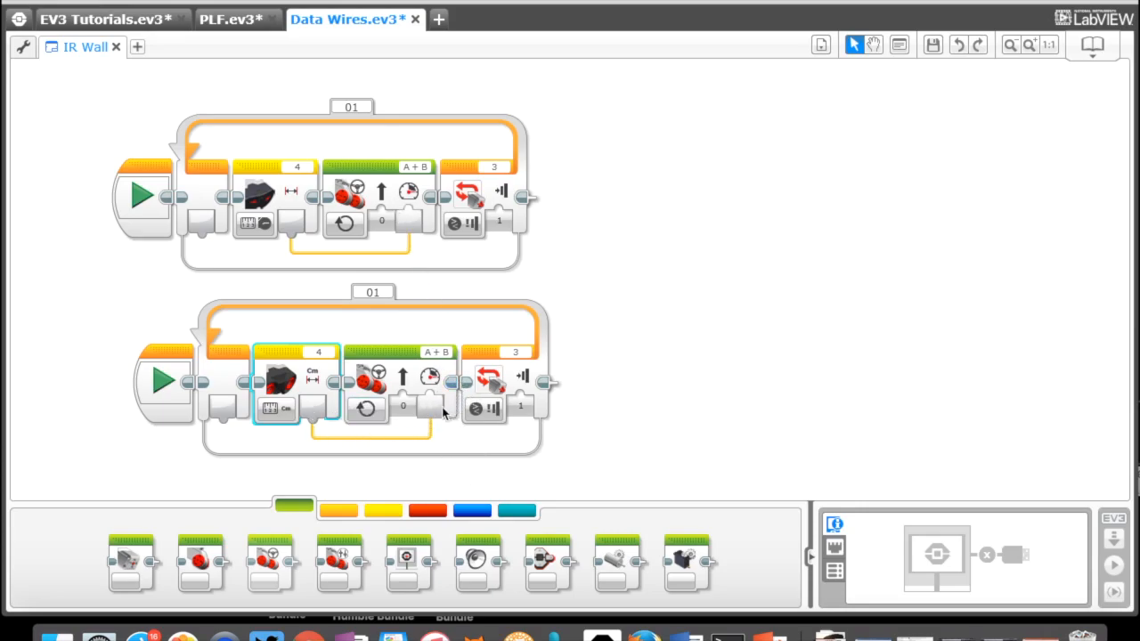
mouse_move(602, 412)
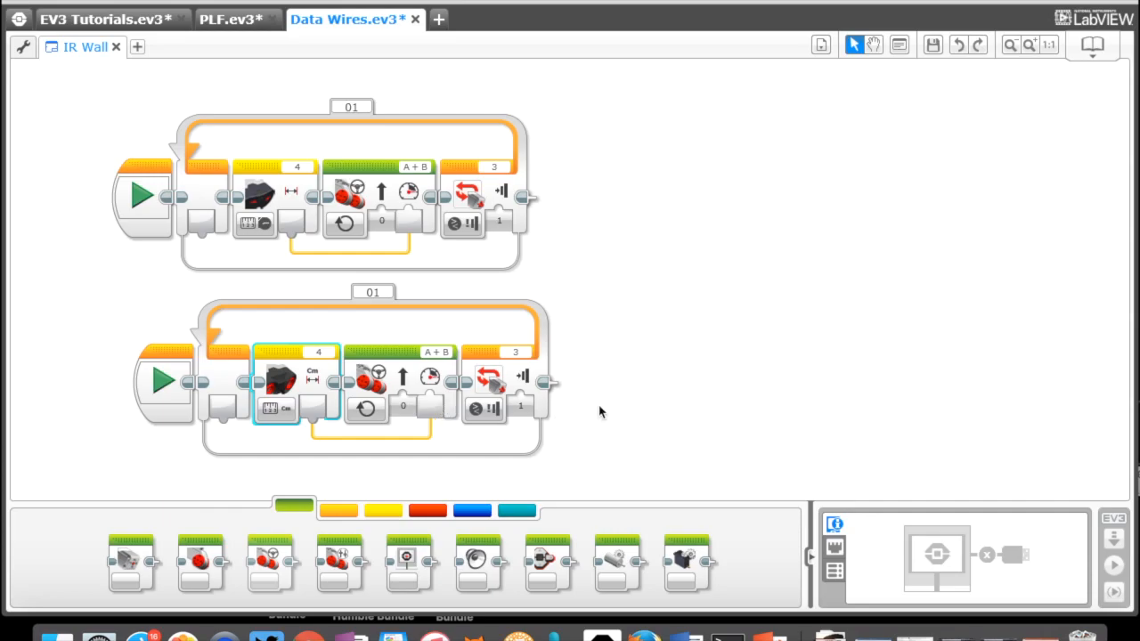
mouse_move(620, 428)
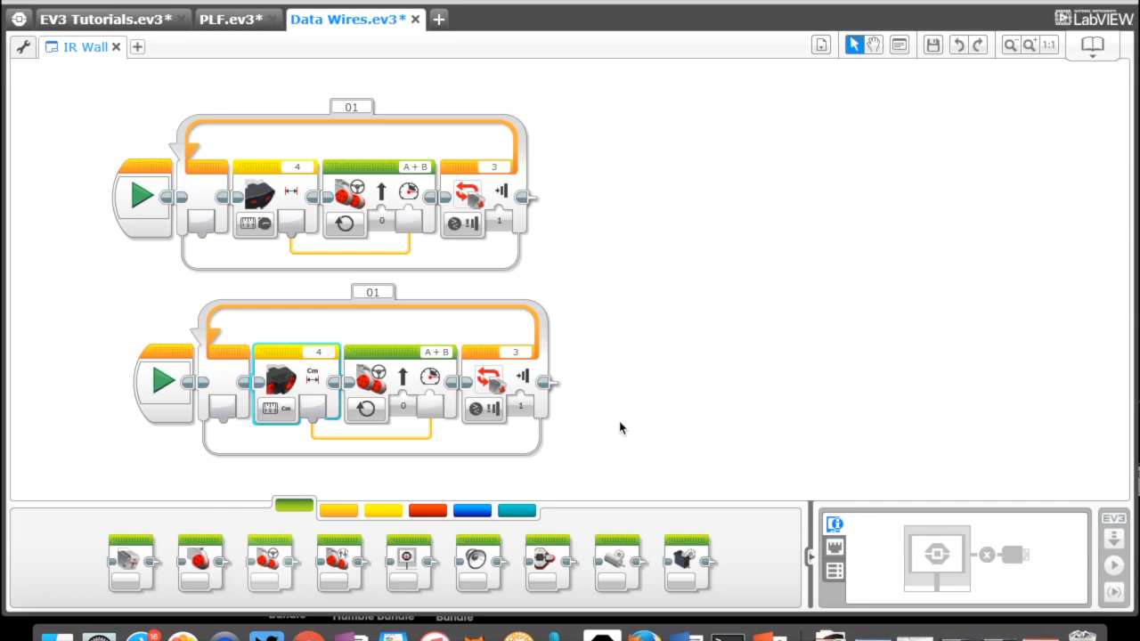
mouse_move(1113, 615)
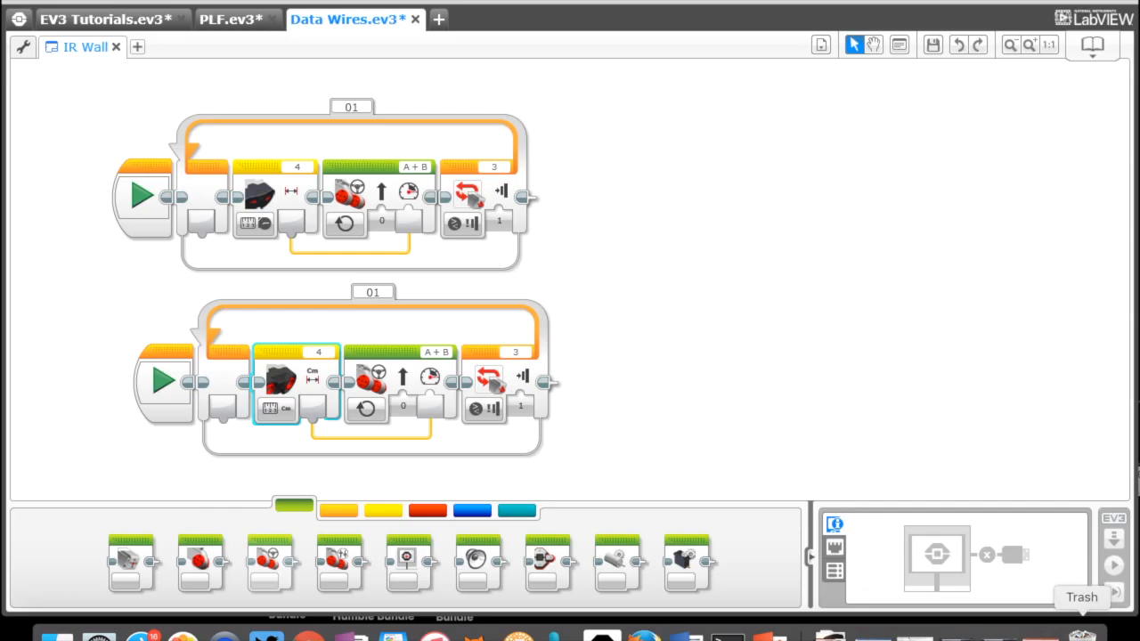
mouse_move(962, 561)
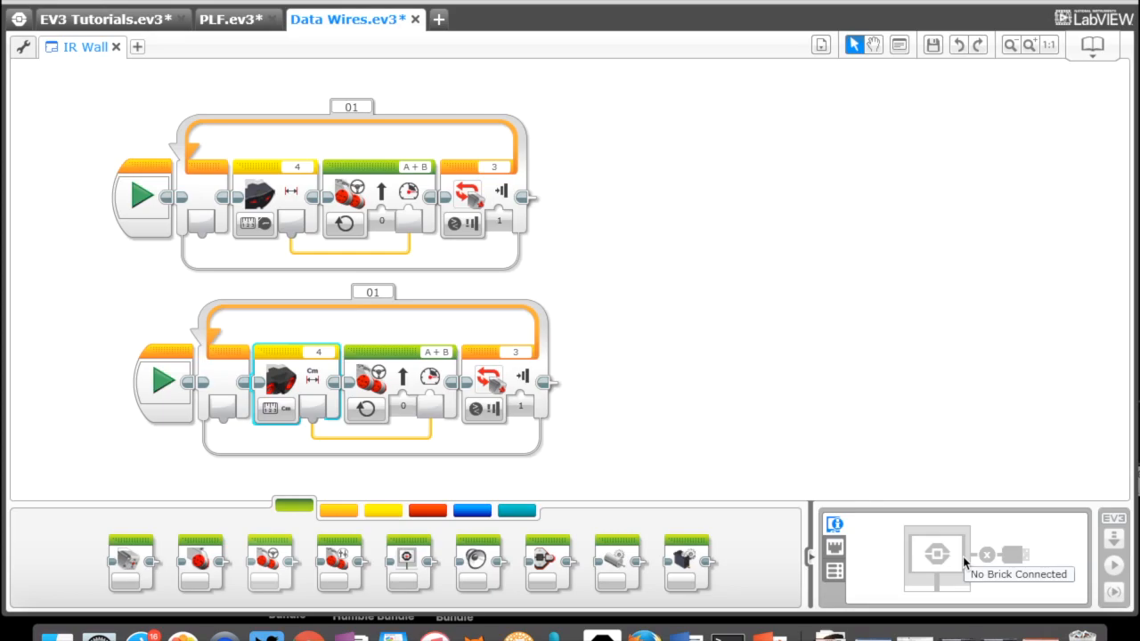
mouse_move(545, 403)
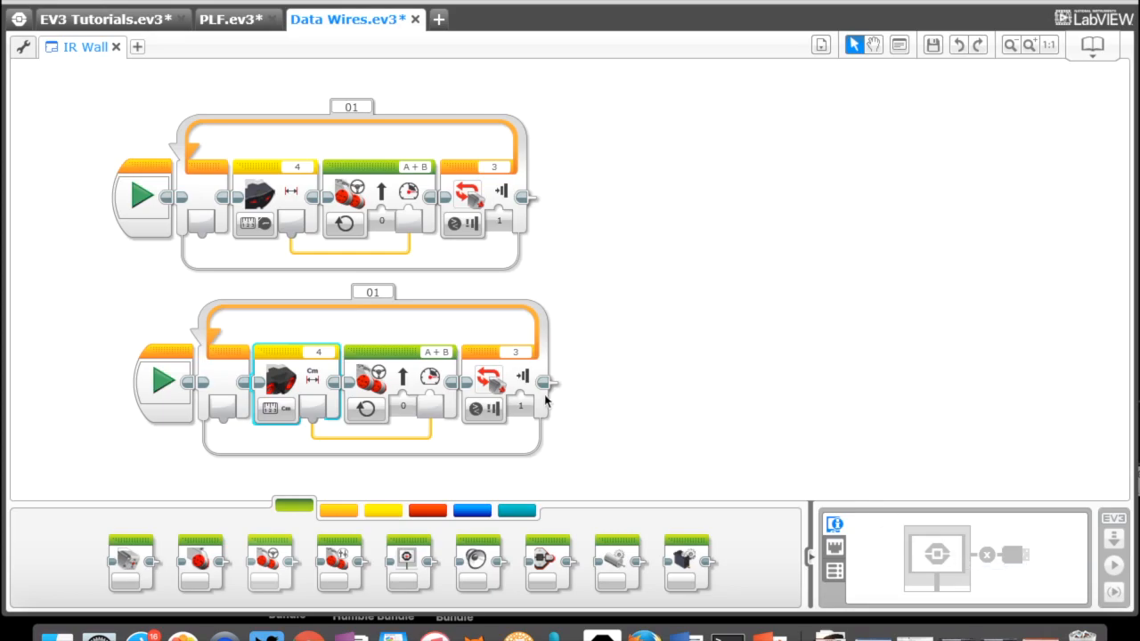
mouse_move(353, 259)
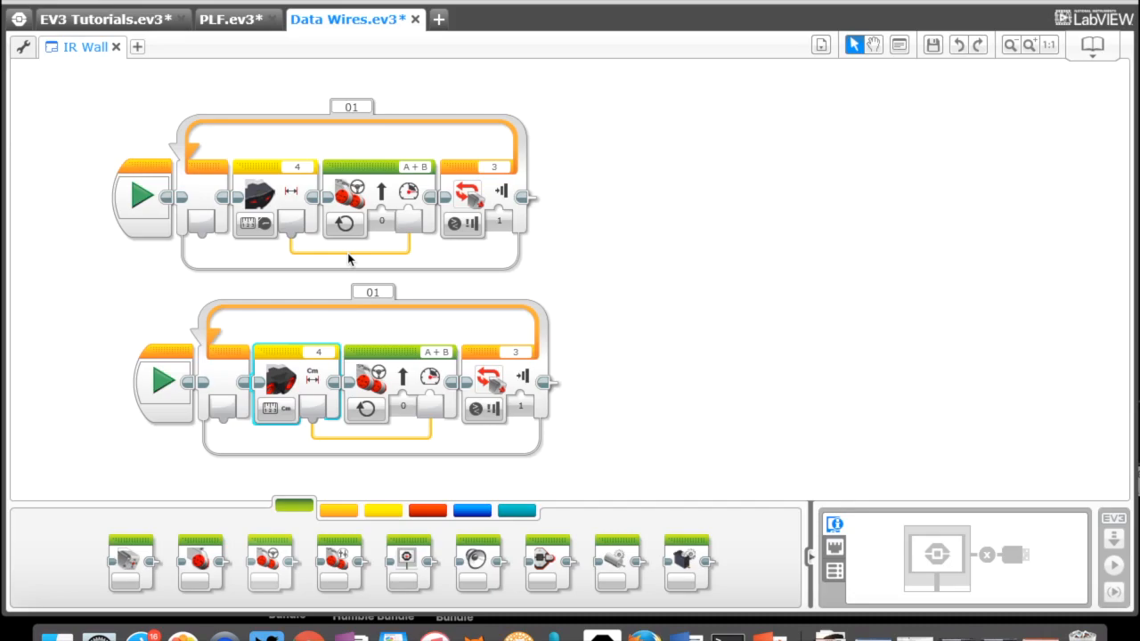
mouse_move(344, 255)
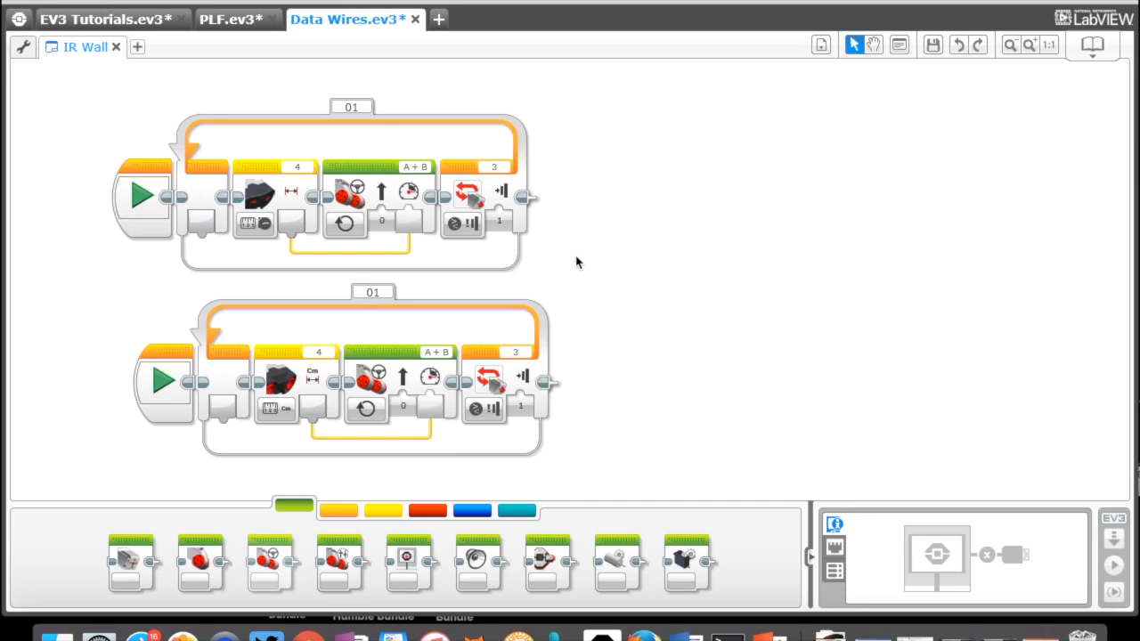
mouse_move(525, 274)
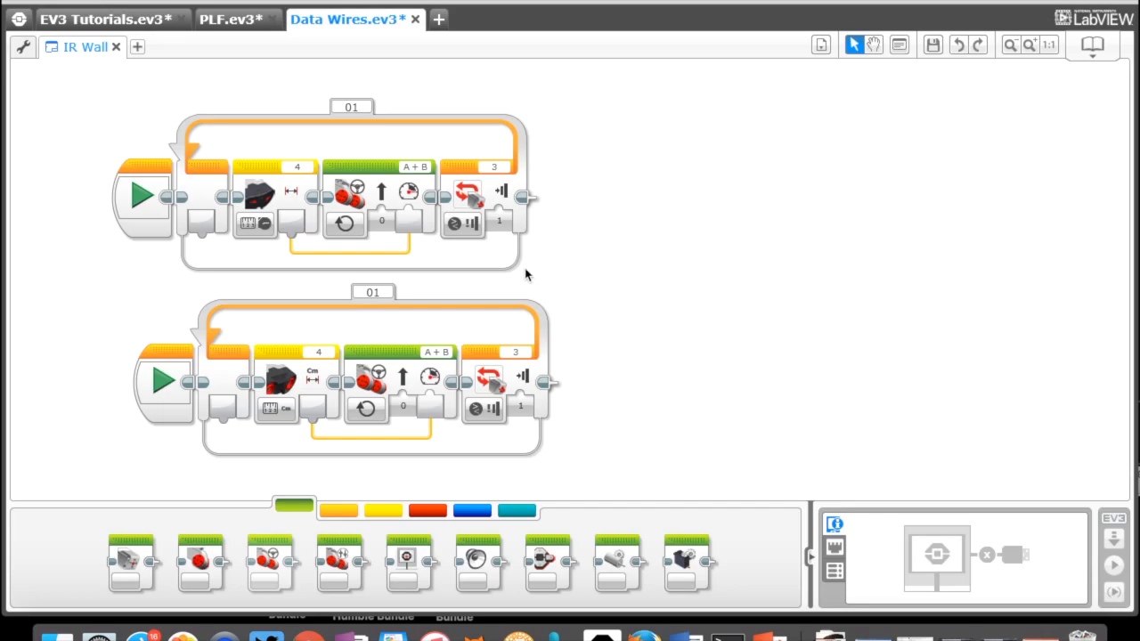
mouse_move(292, 256)
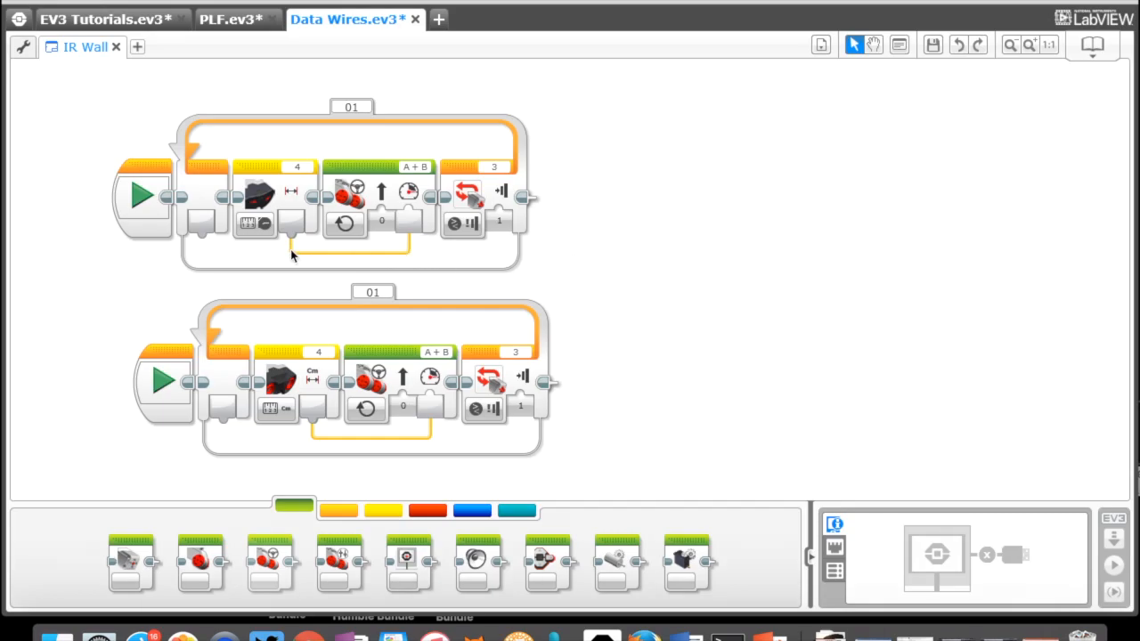